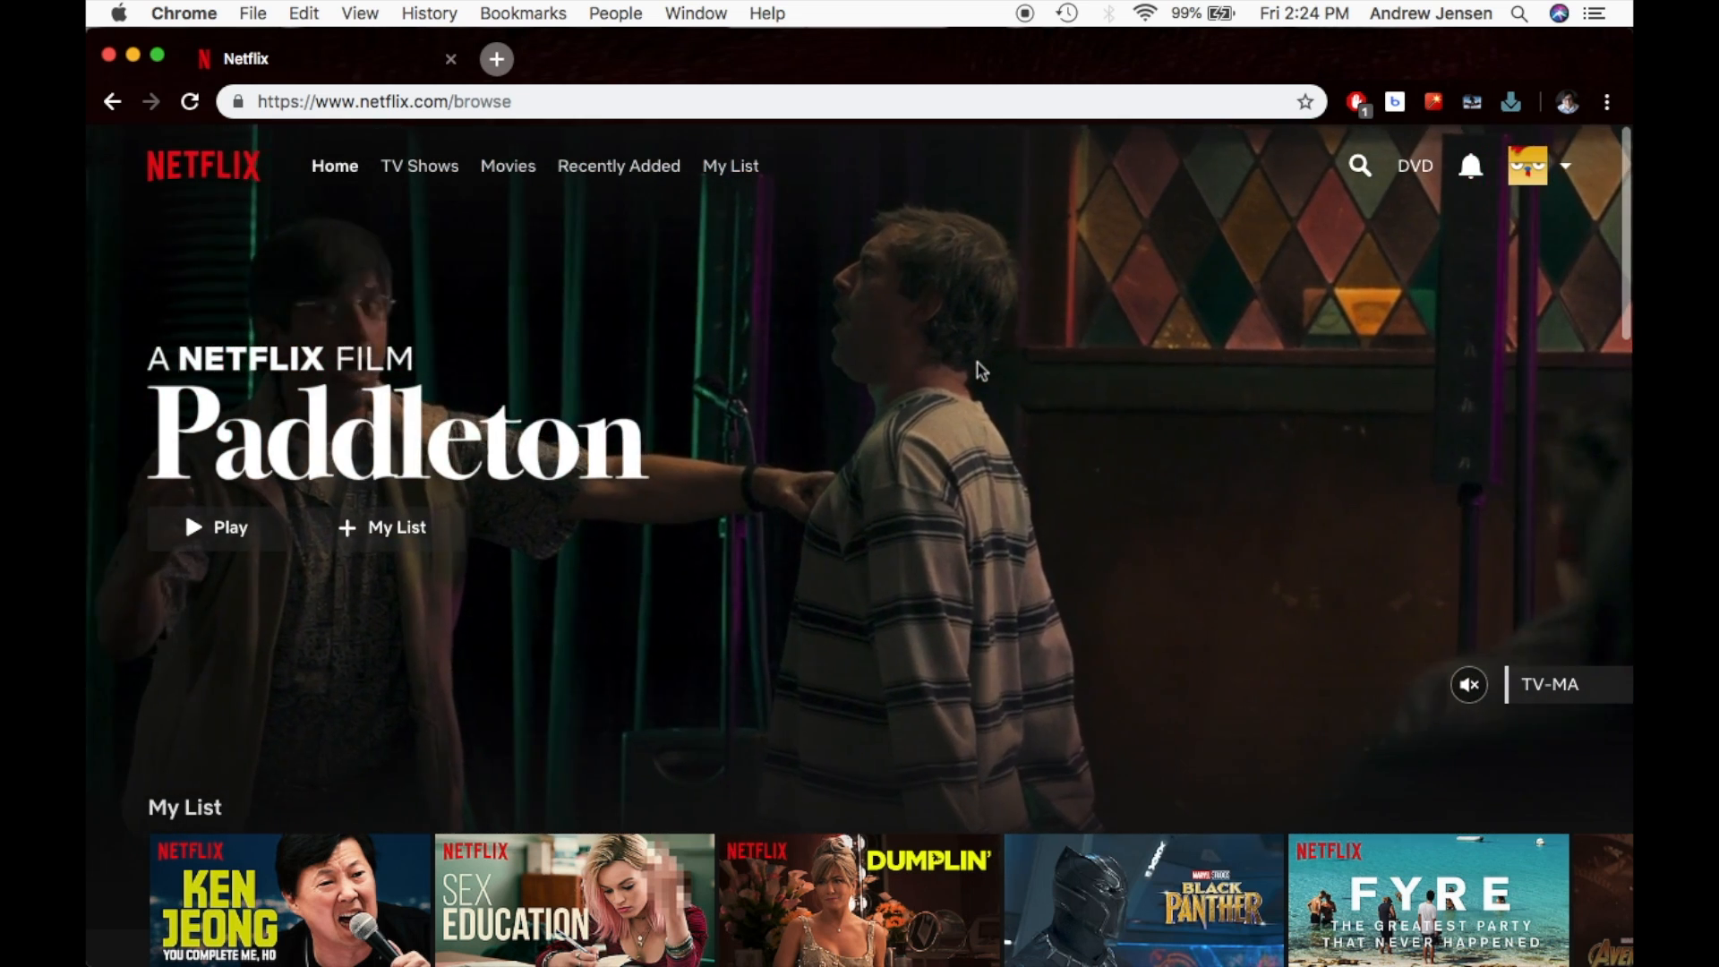
Step: Reach Manage Profiles through the Account page's My Profile section, listing the four existing profiles
left_click(1528, 165)
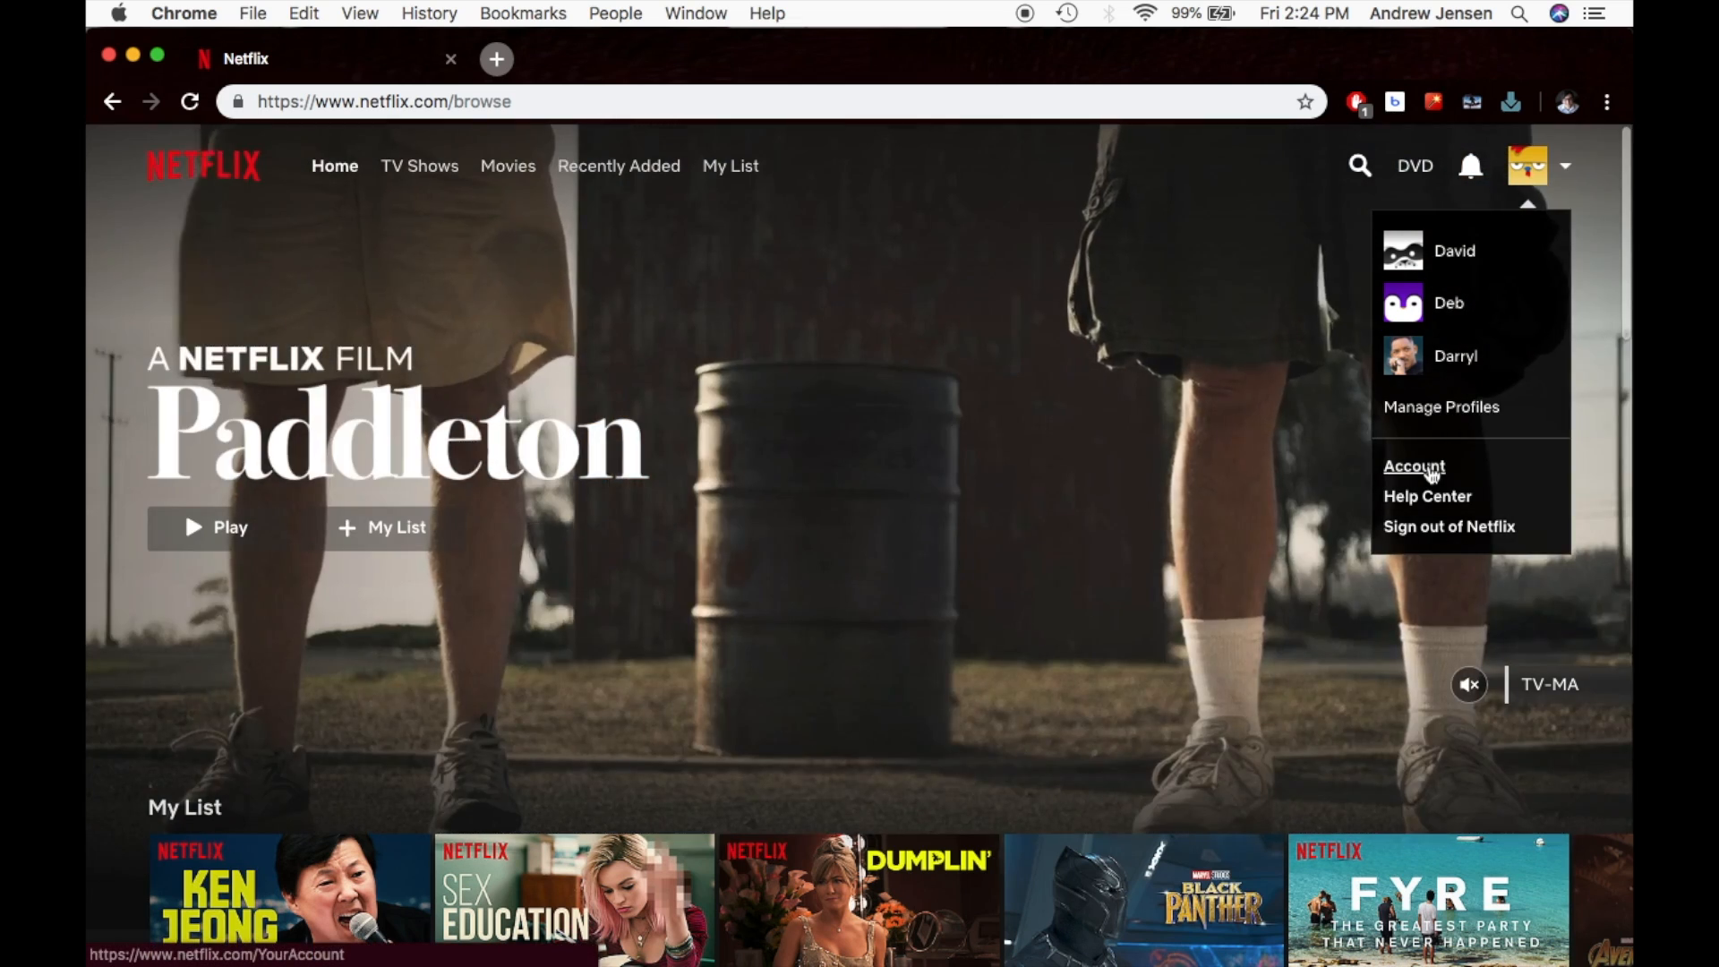
left_click(1415, 465)
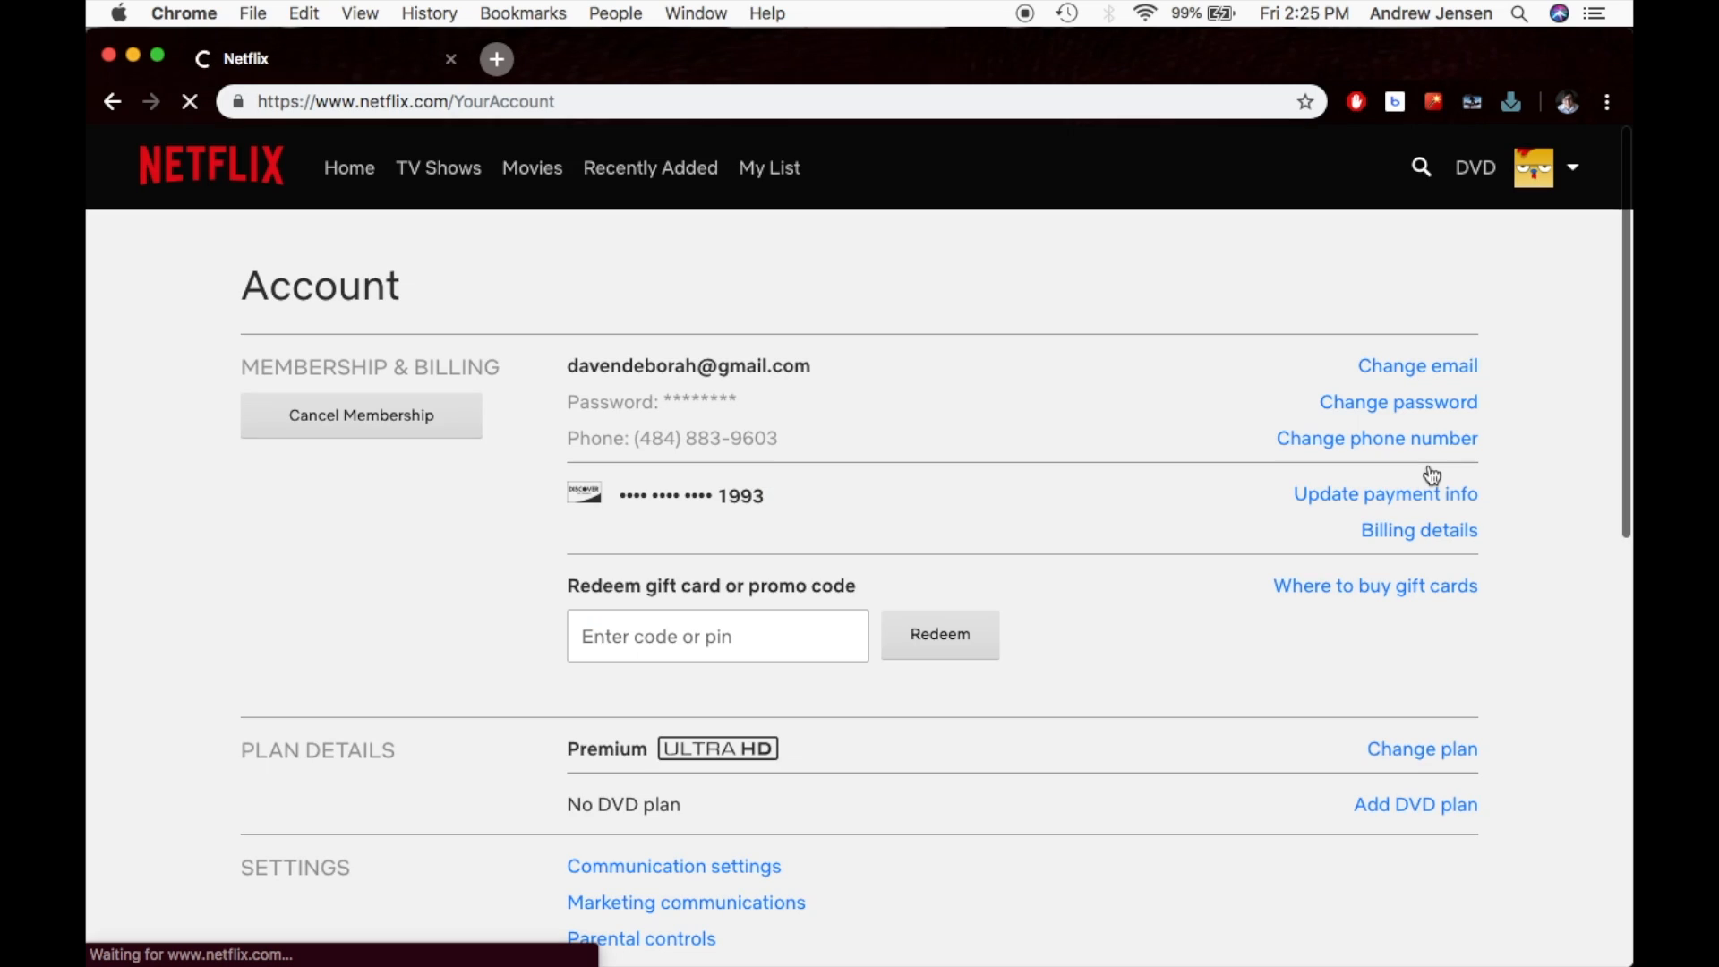
scroll("down", 3)
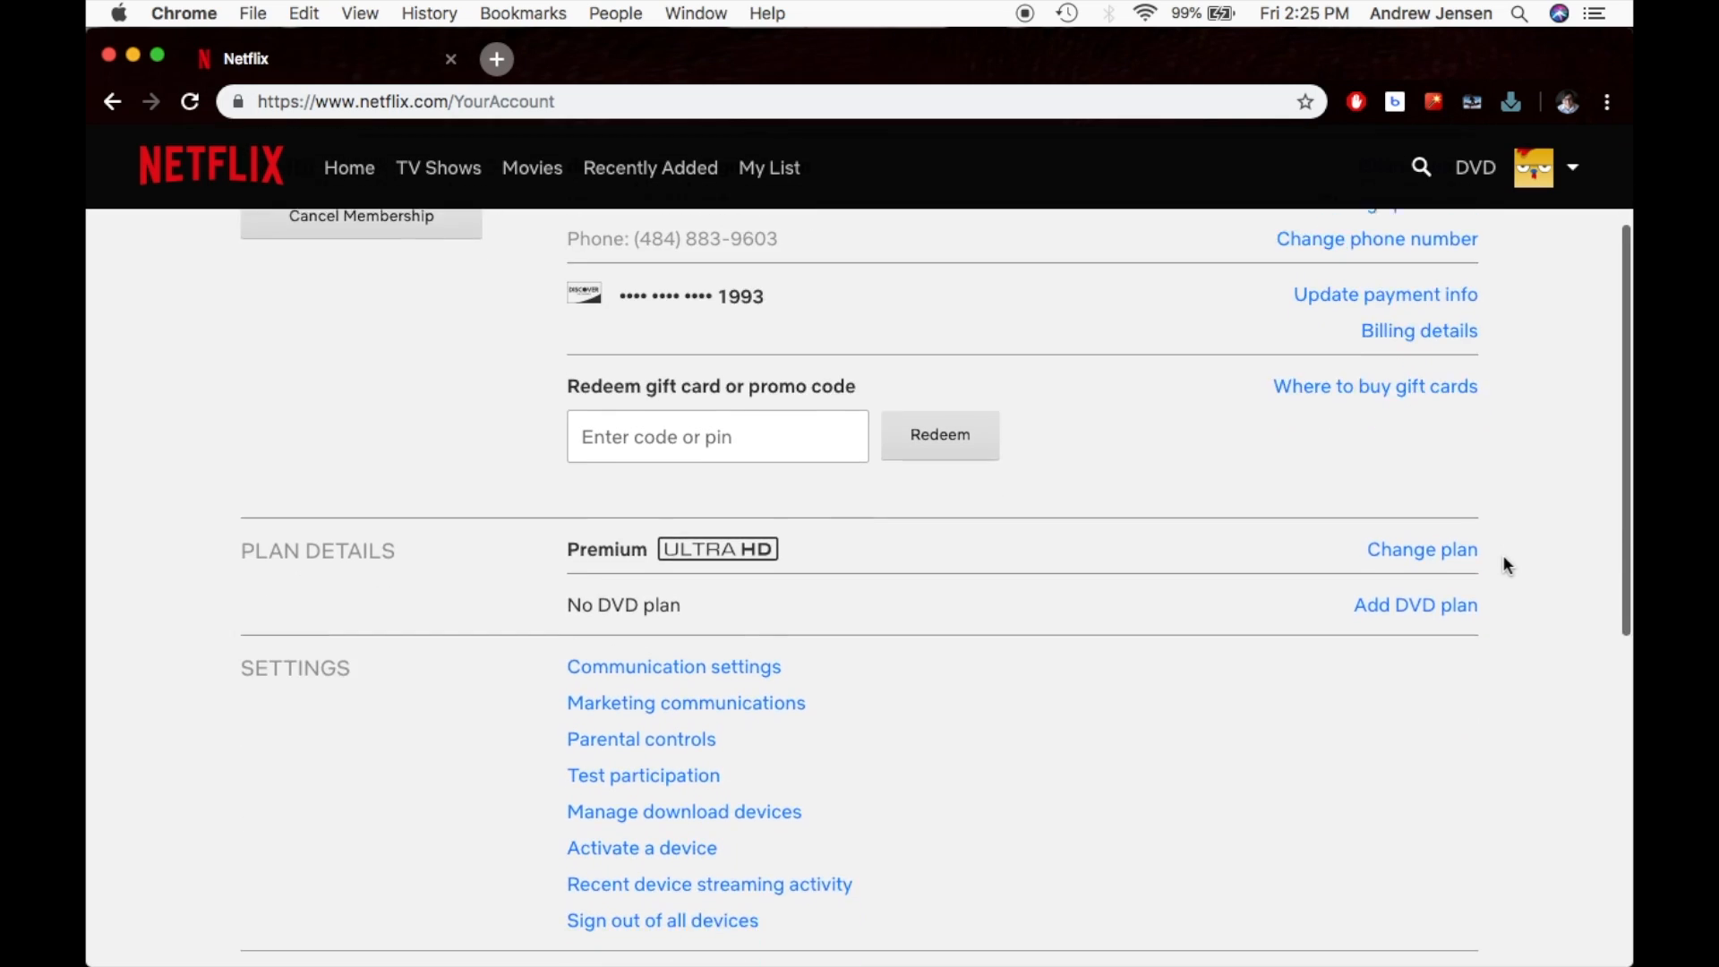
scroll("down", 3)
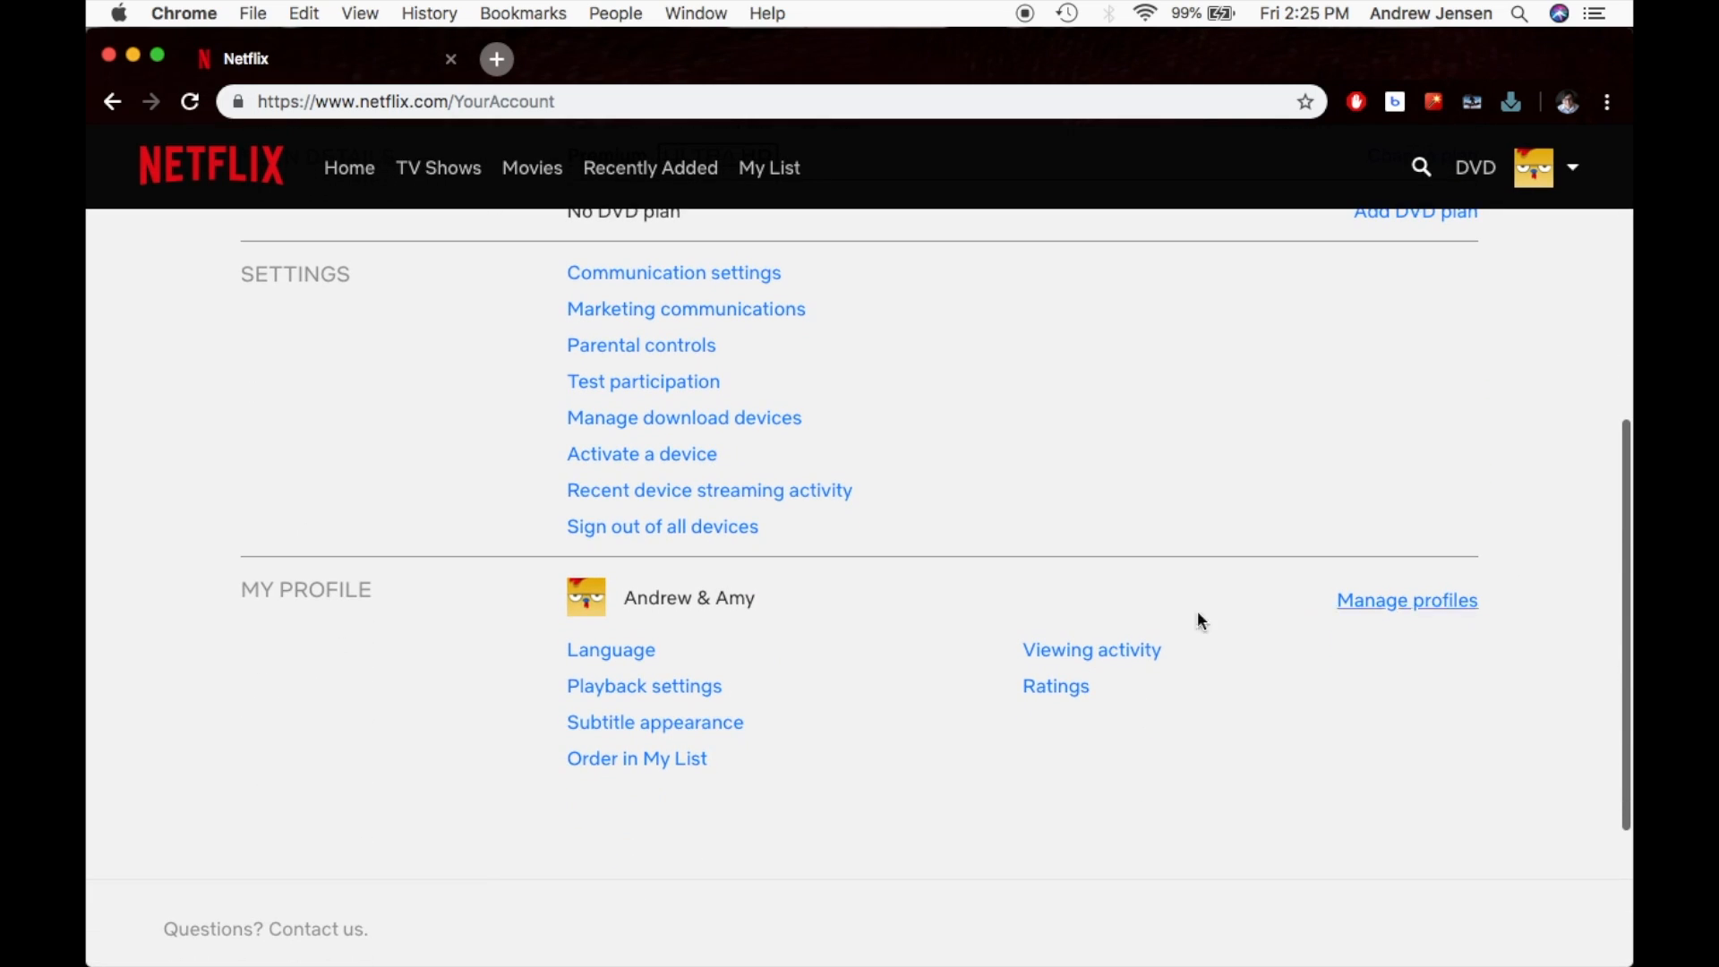
mouse_move(1442, 623)
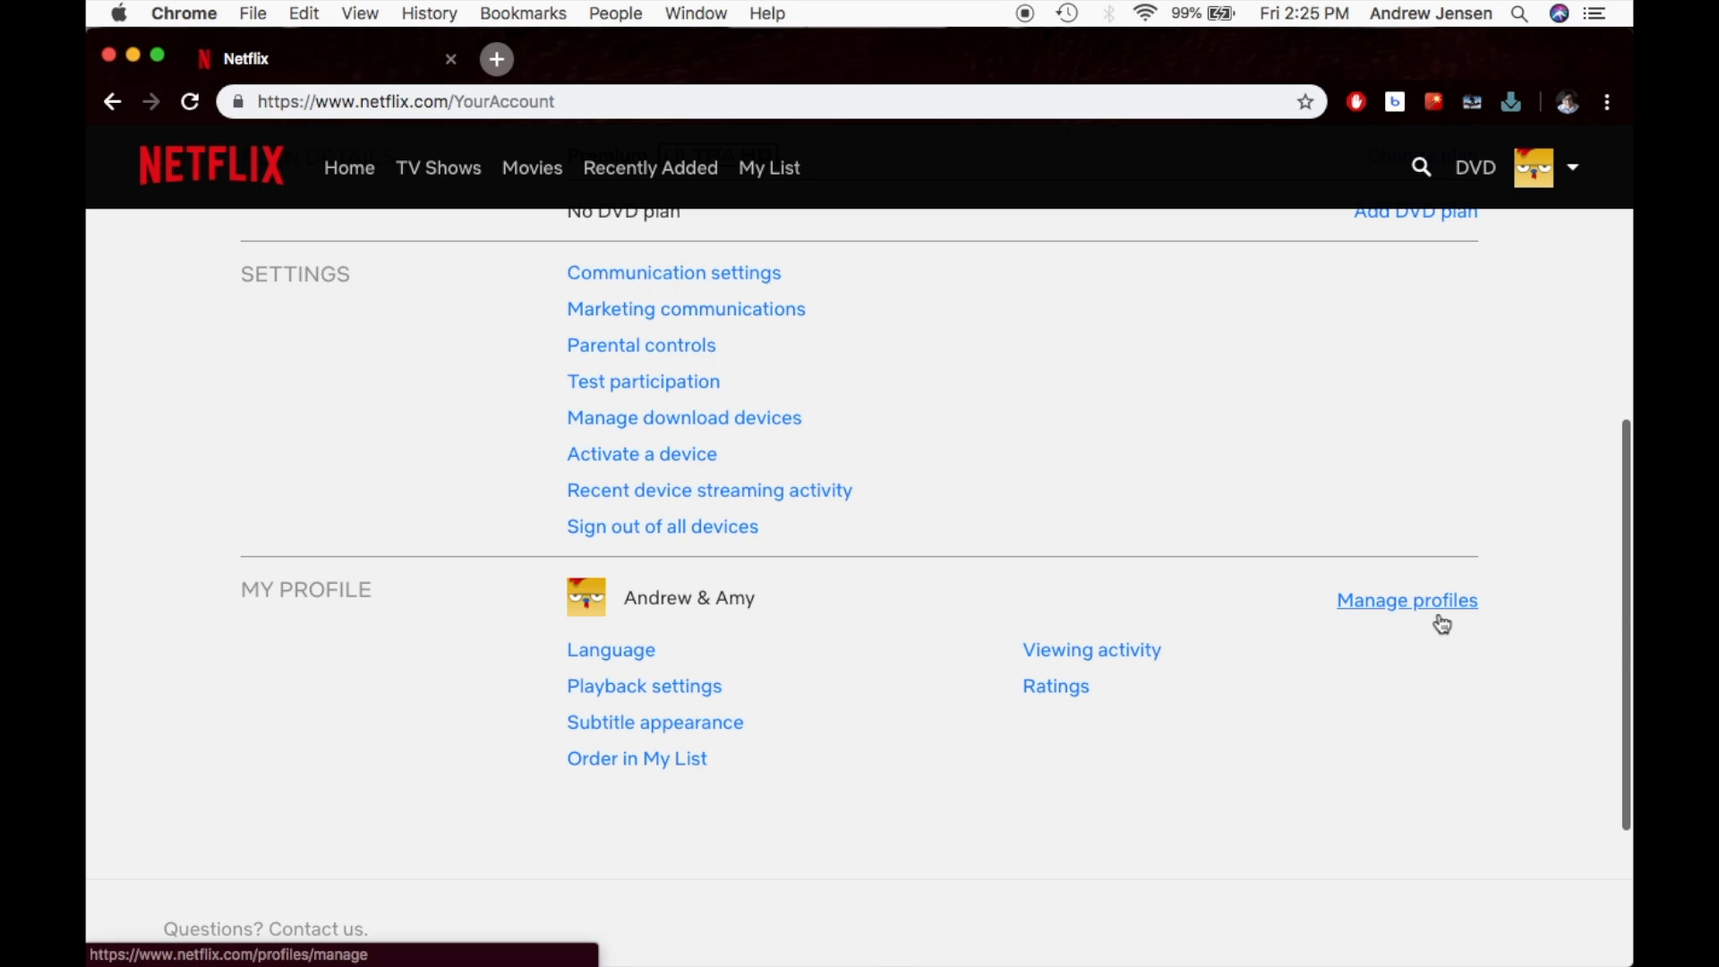
left_click(1408, 600)
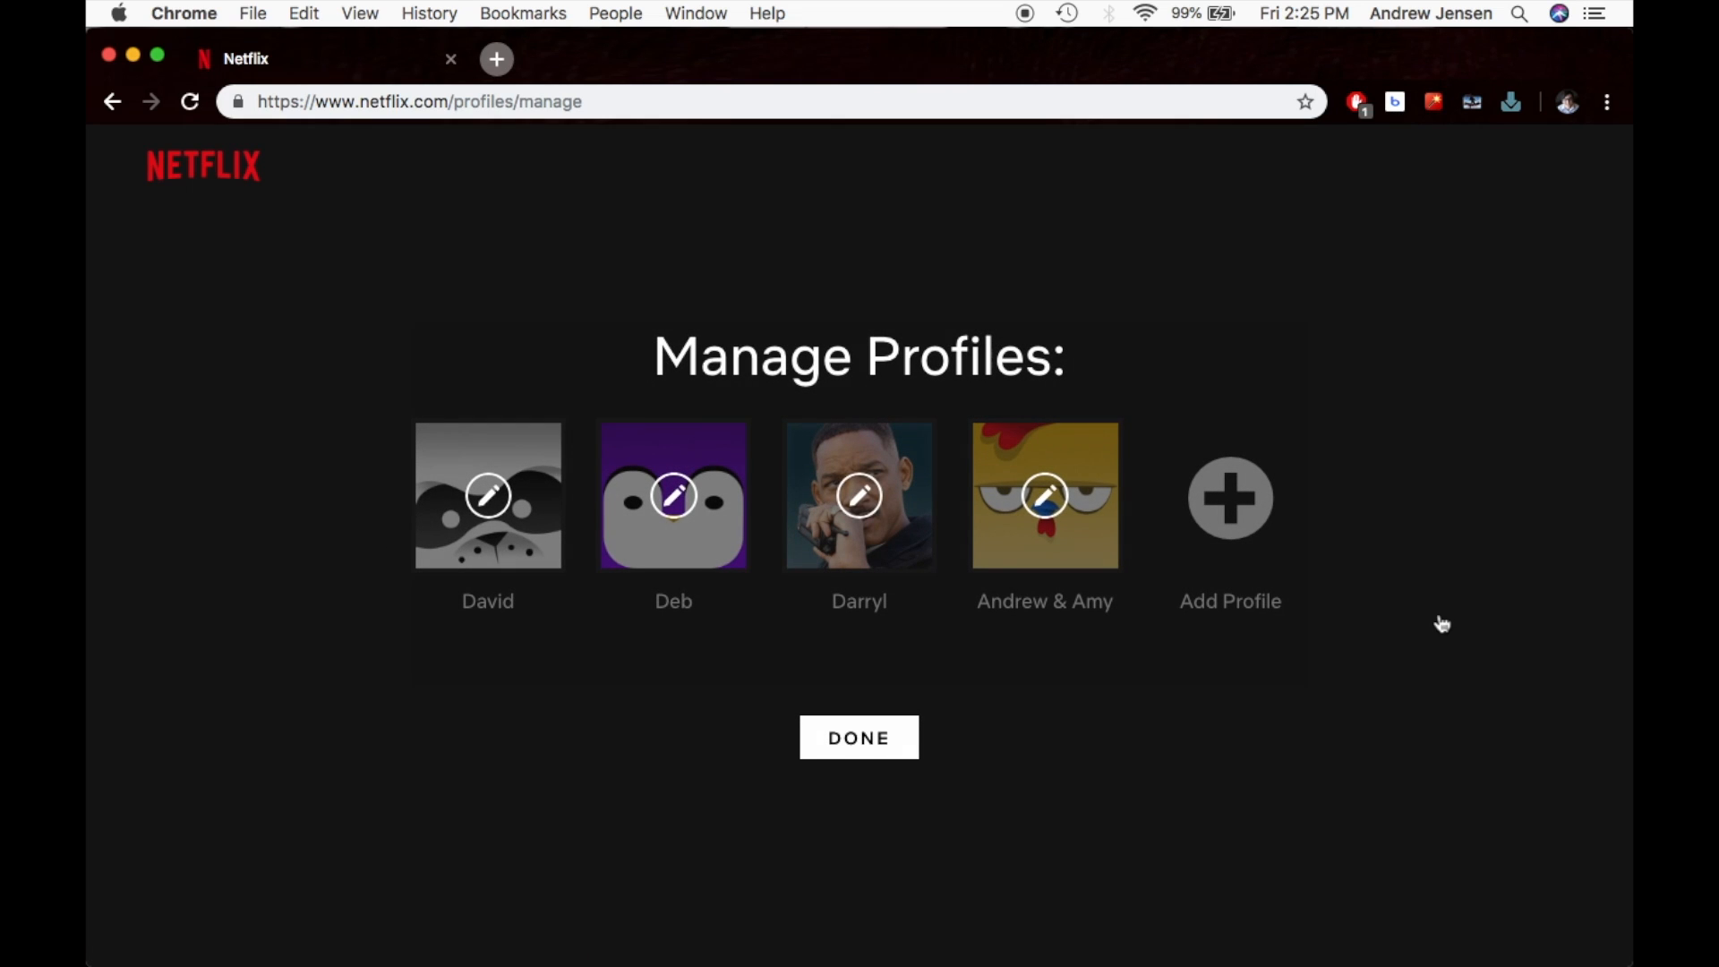
mouse_move(1231, 500)
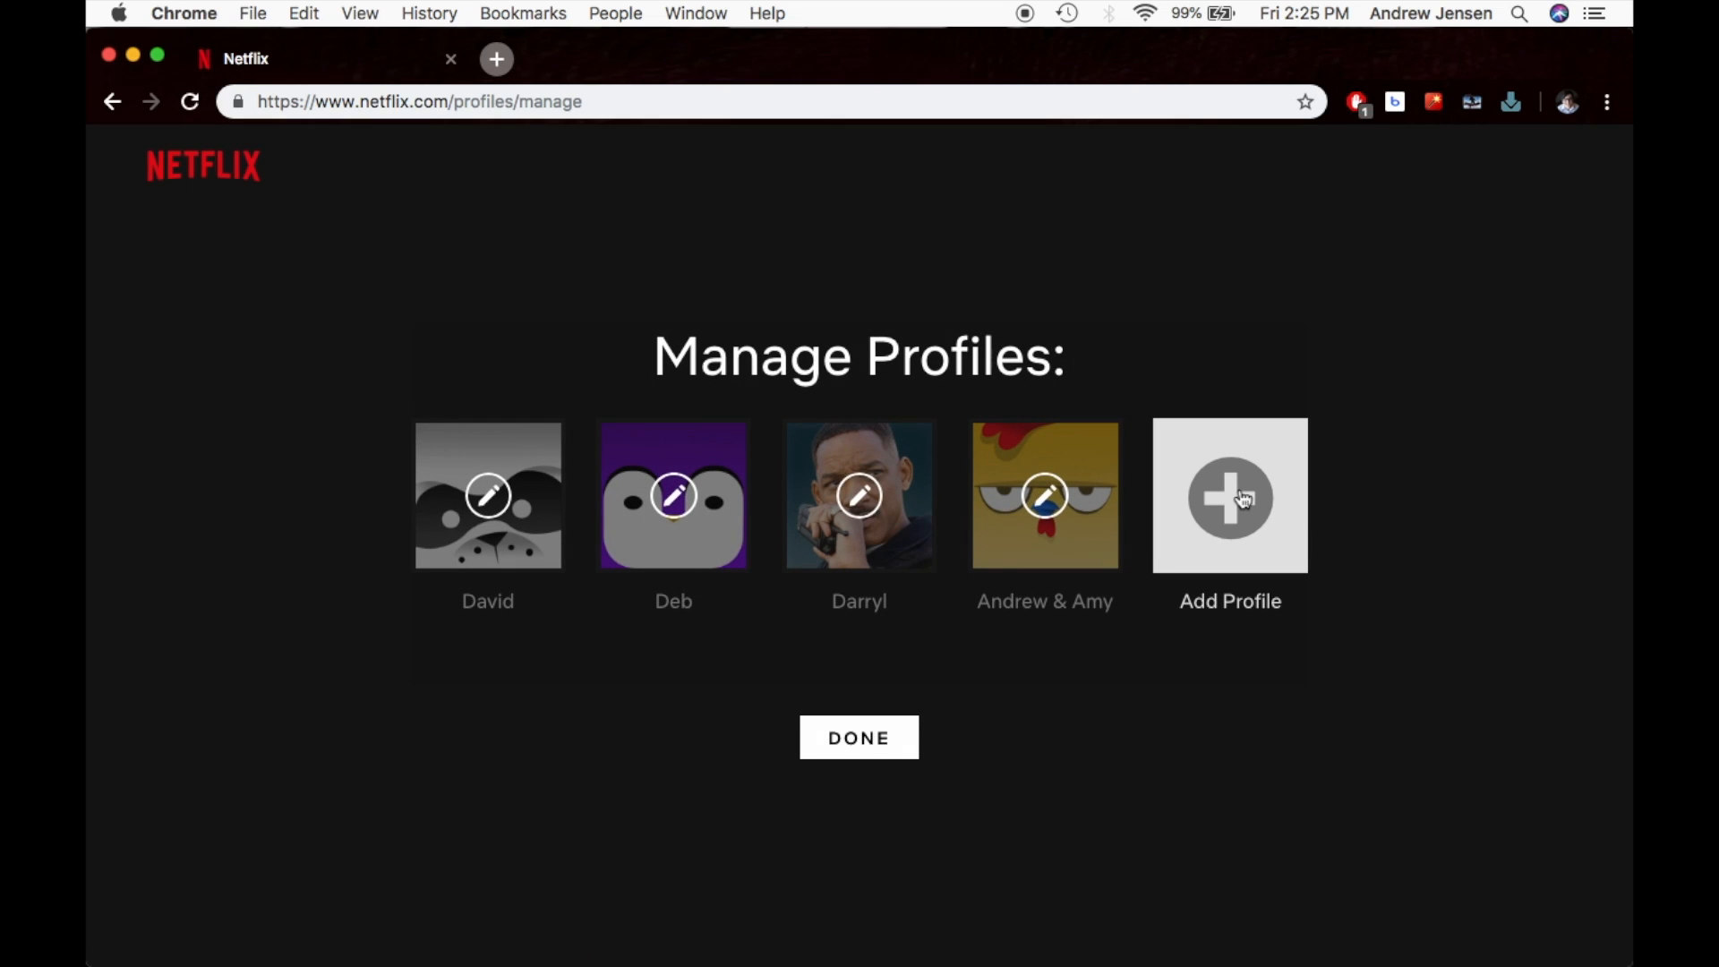
Step: Start a new profile and fill in the name 'Tech'
left_click(1229, 496)
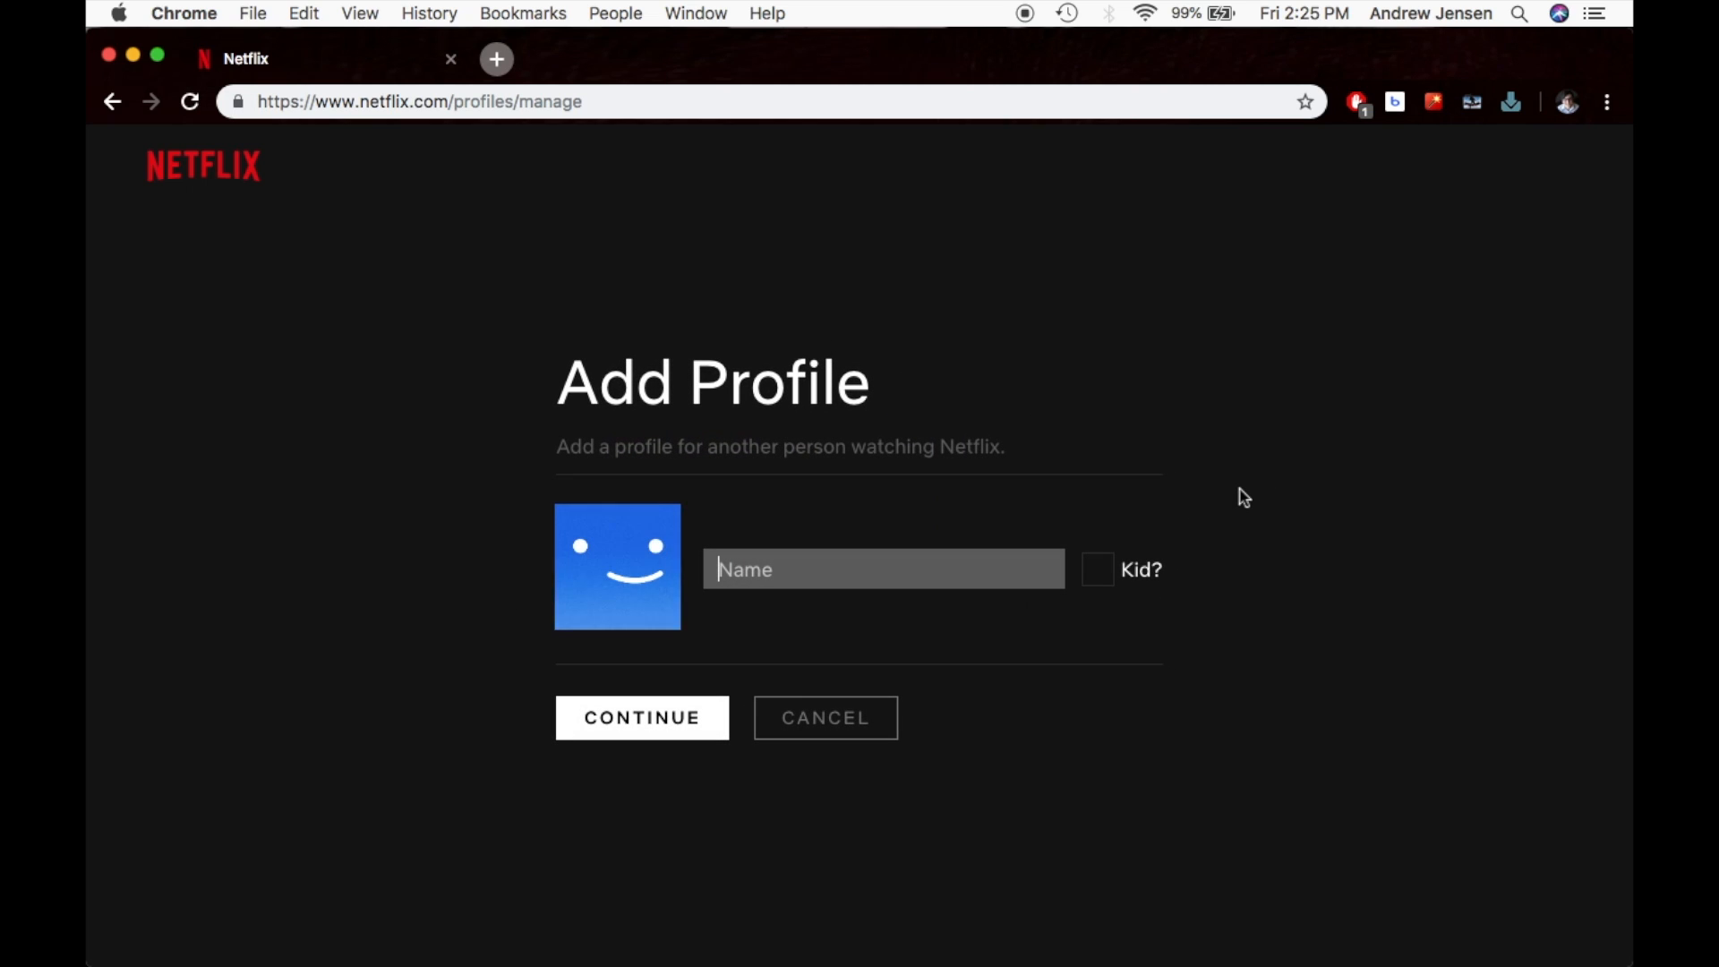
mouse_move(1173, 538)
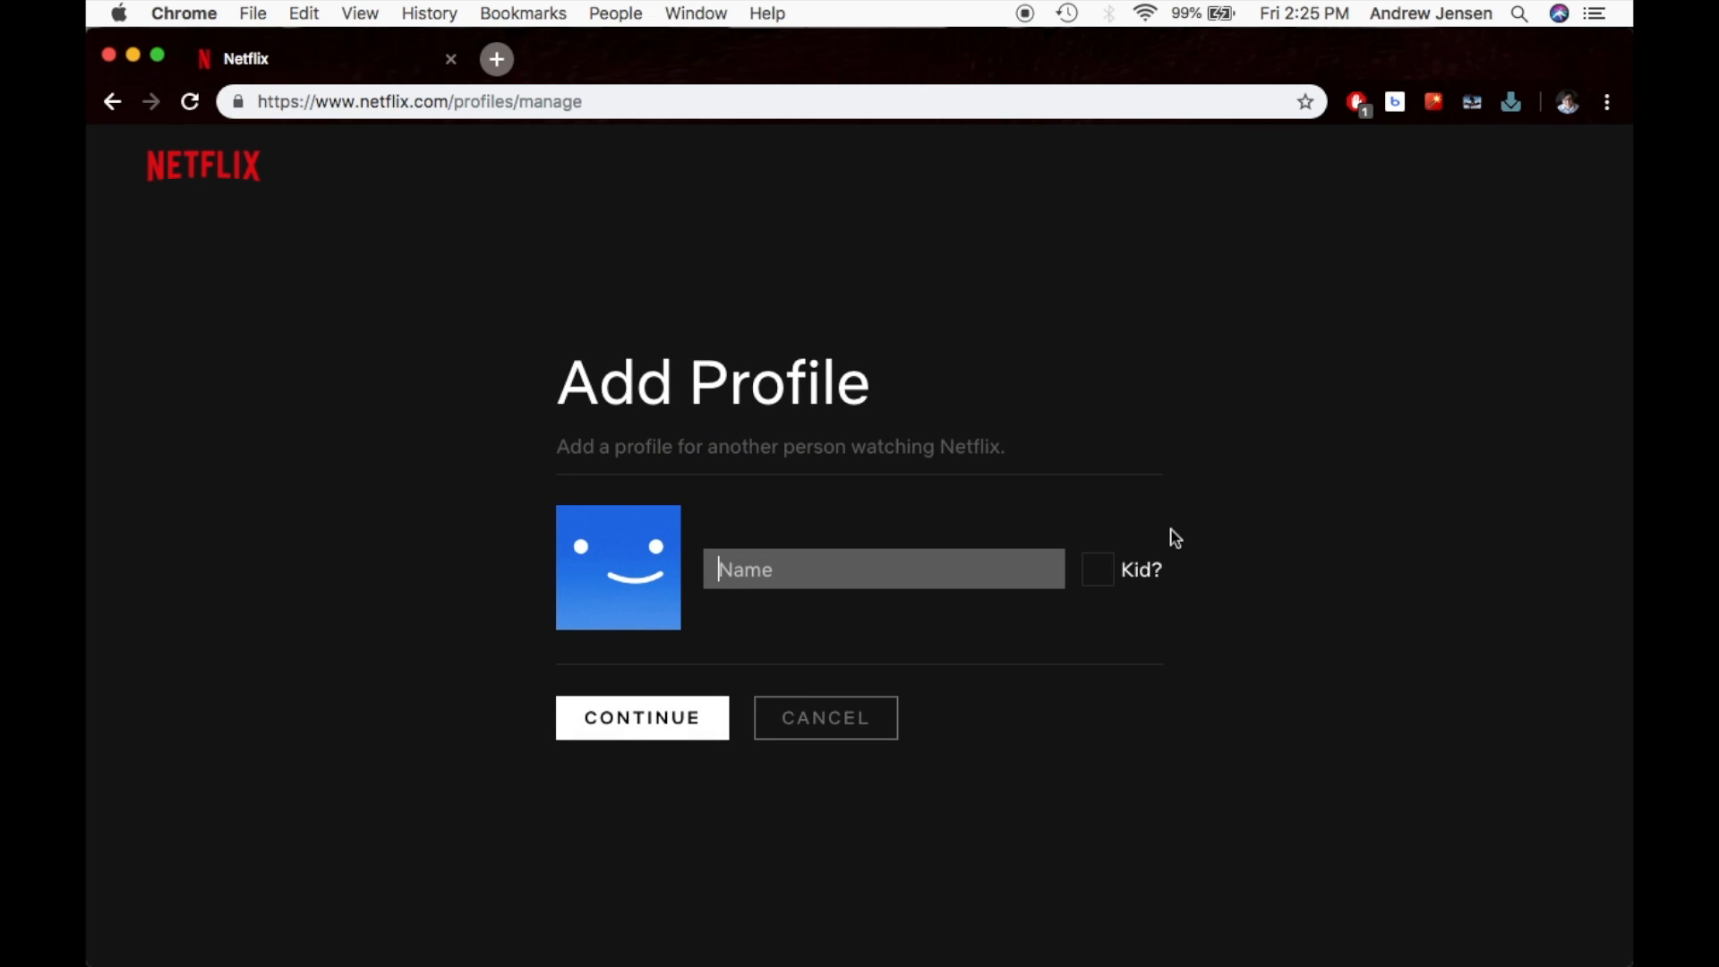
type("Tech")
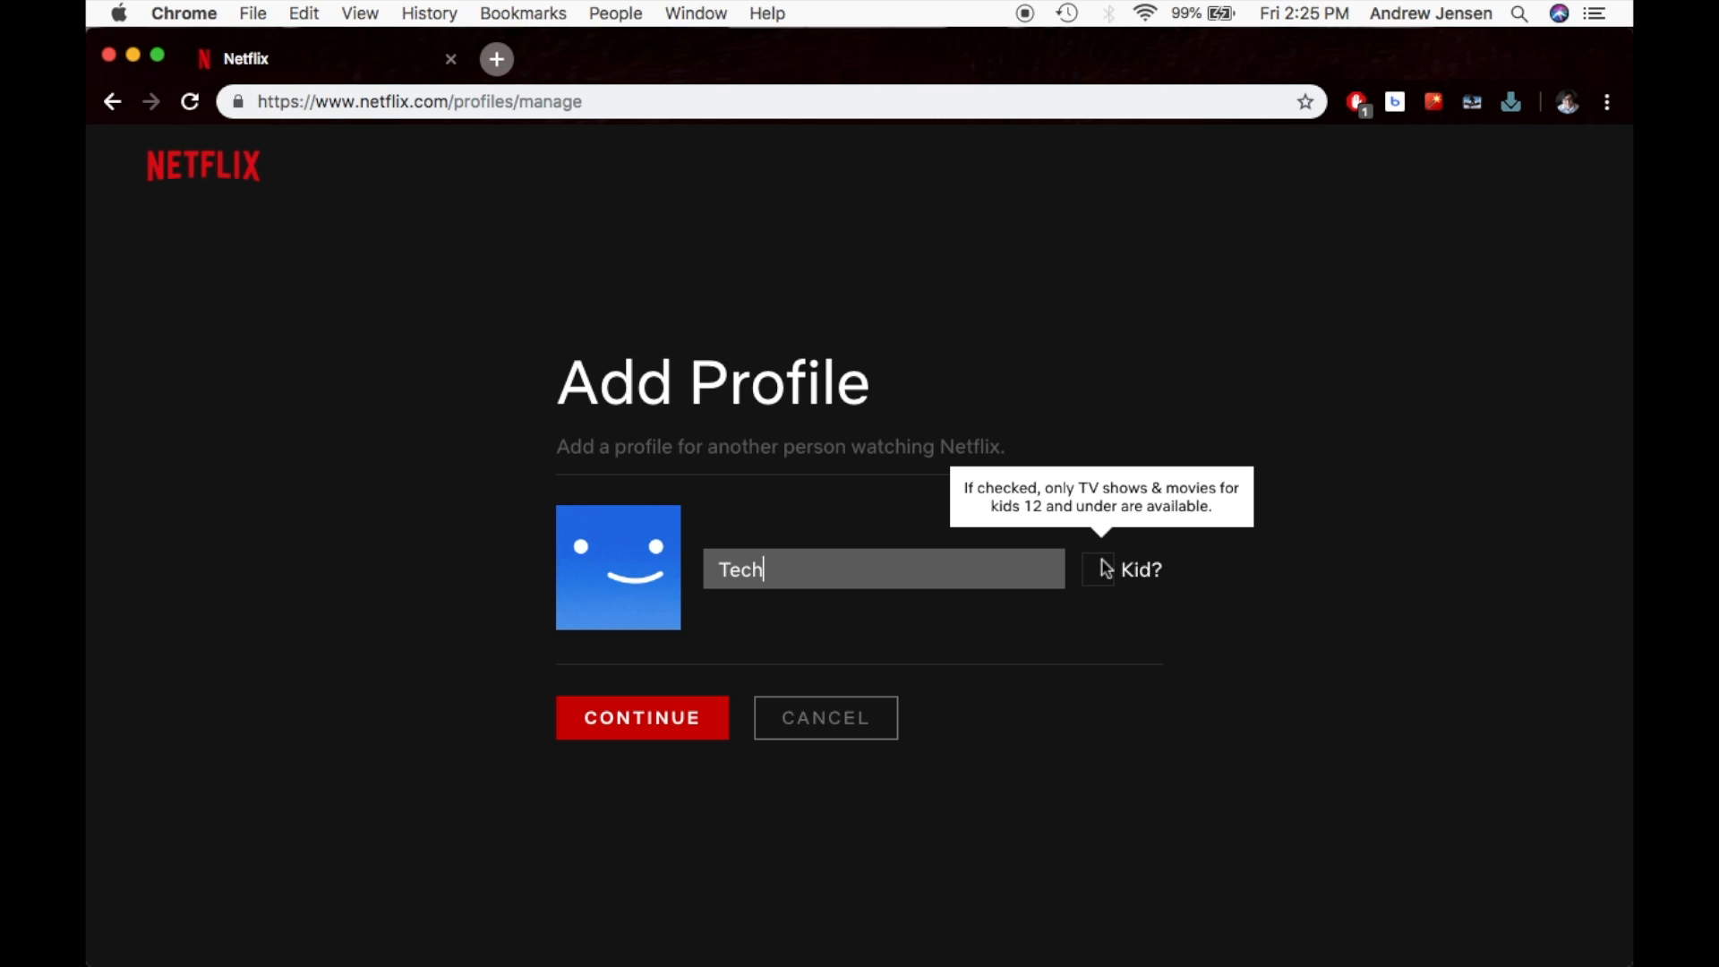
mouse_move(1103, 570)
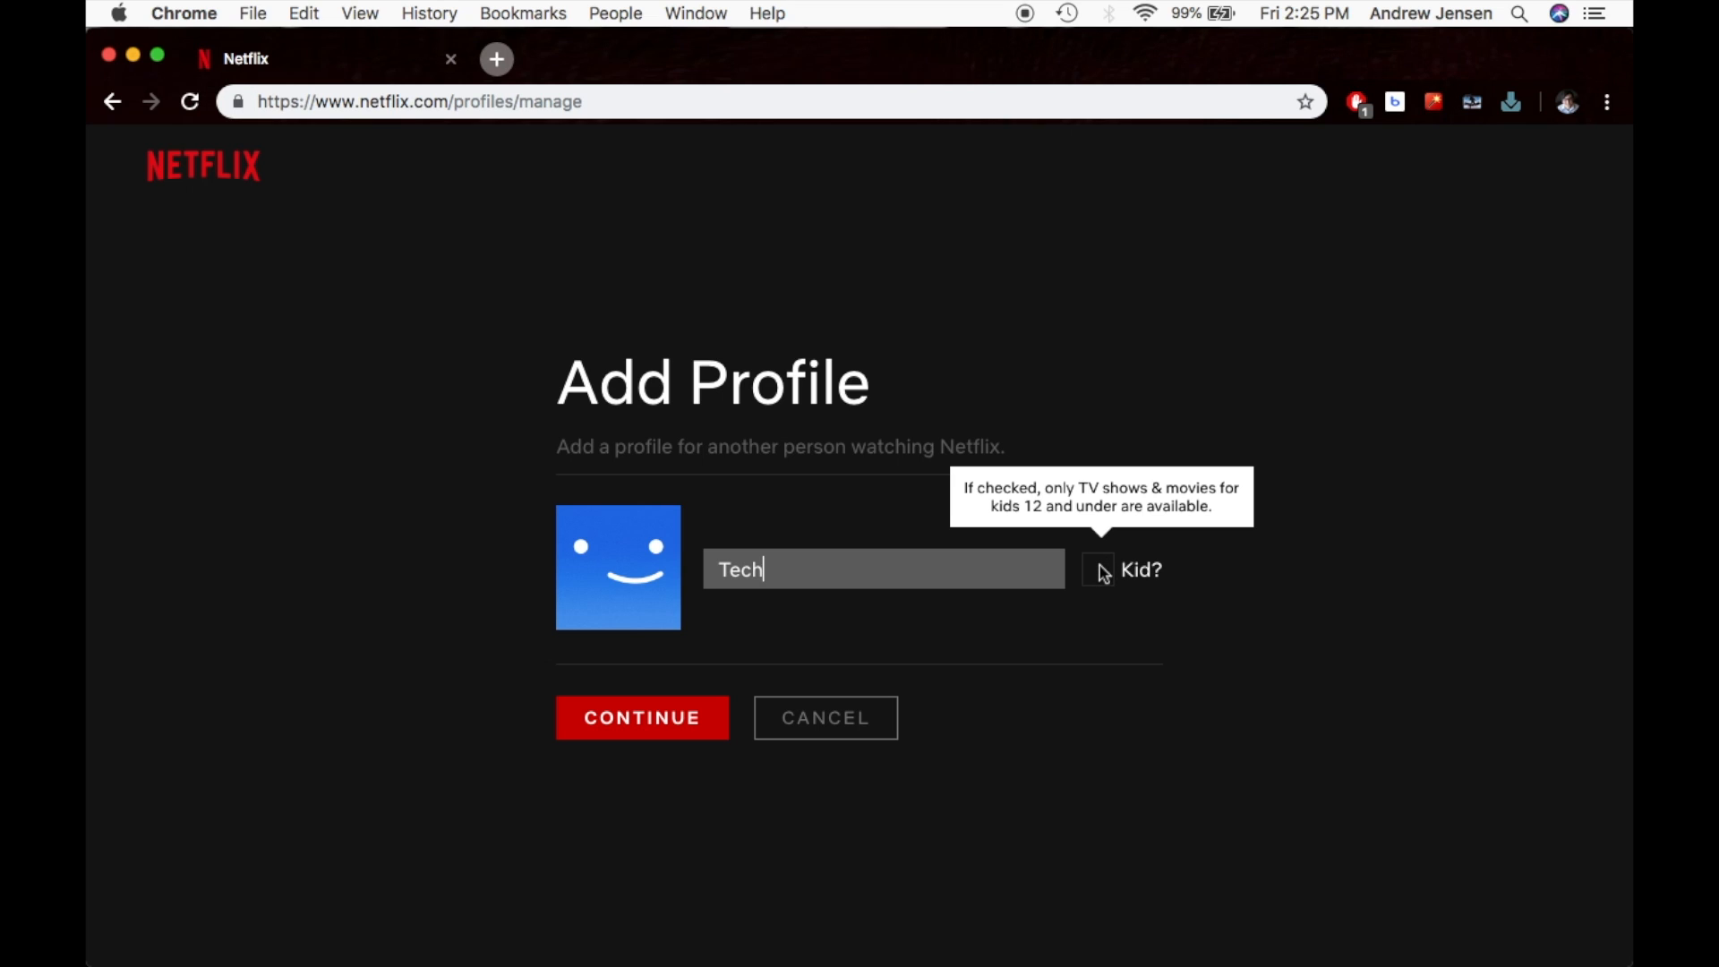
mouse_move(659, 734)
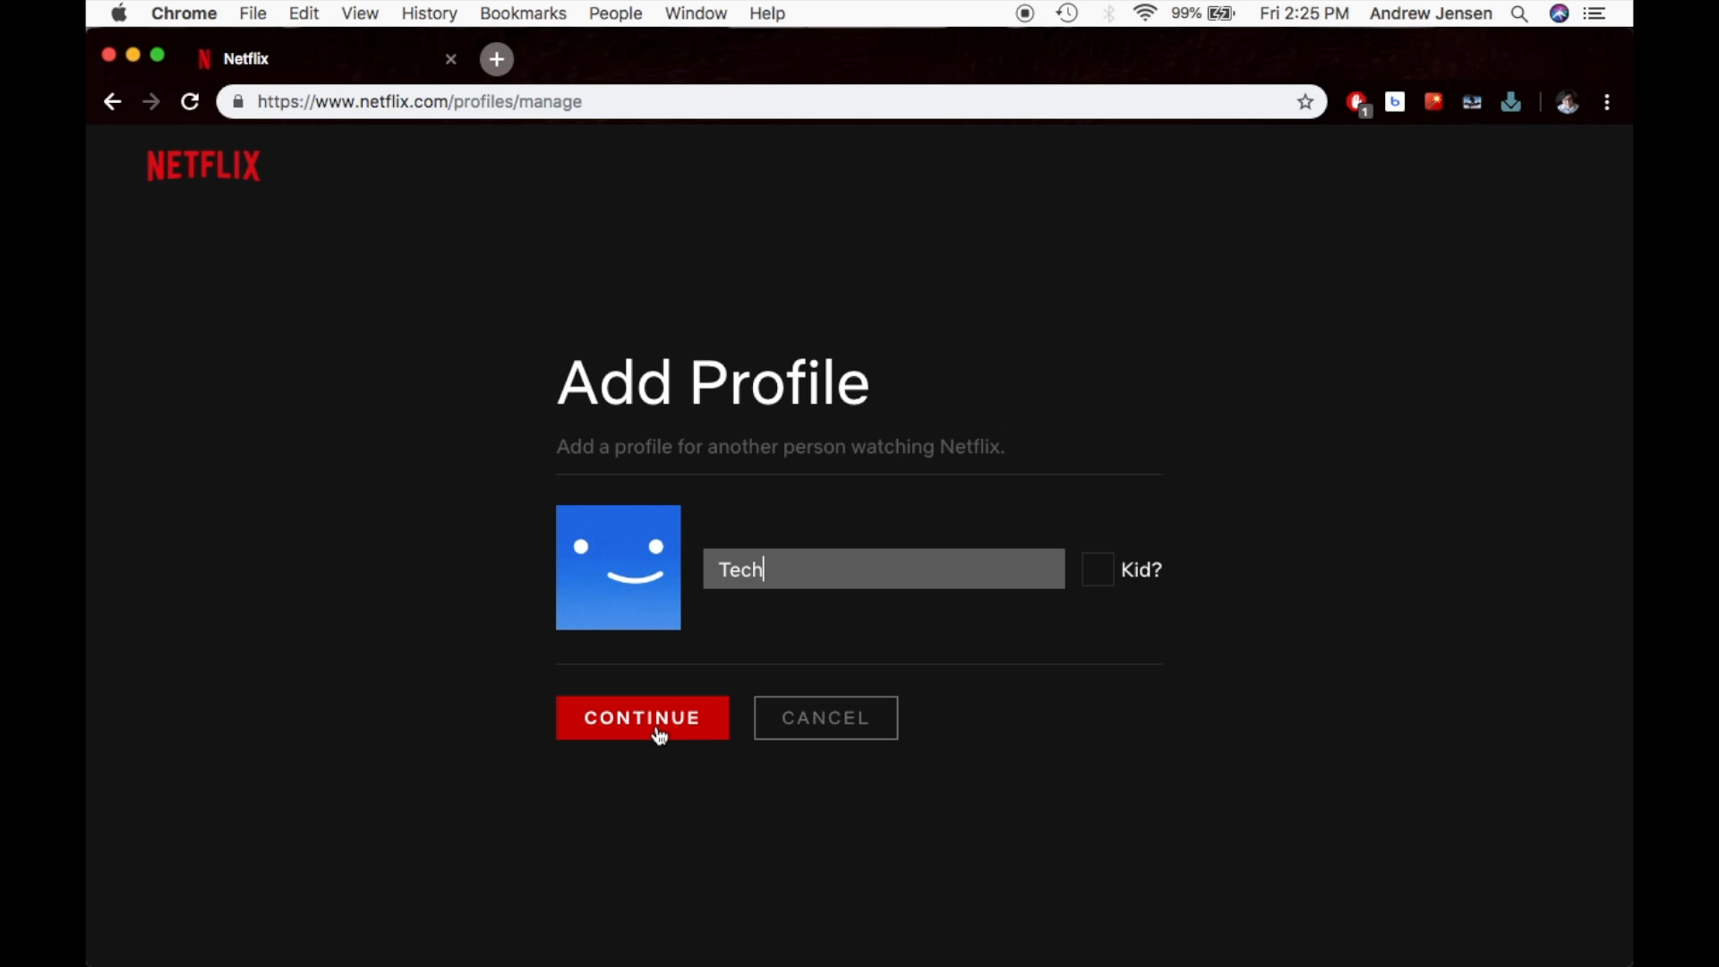
mouse_move(324, 491)
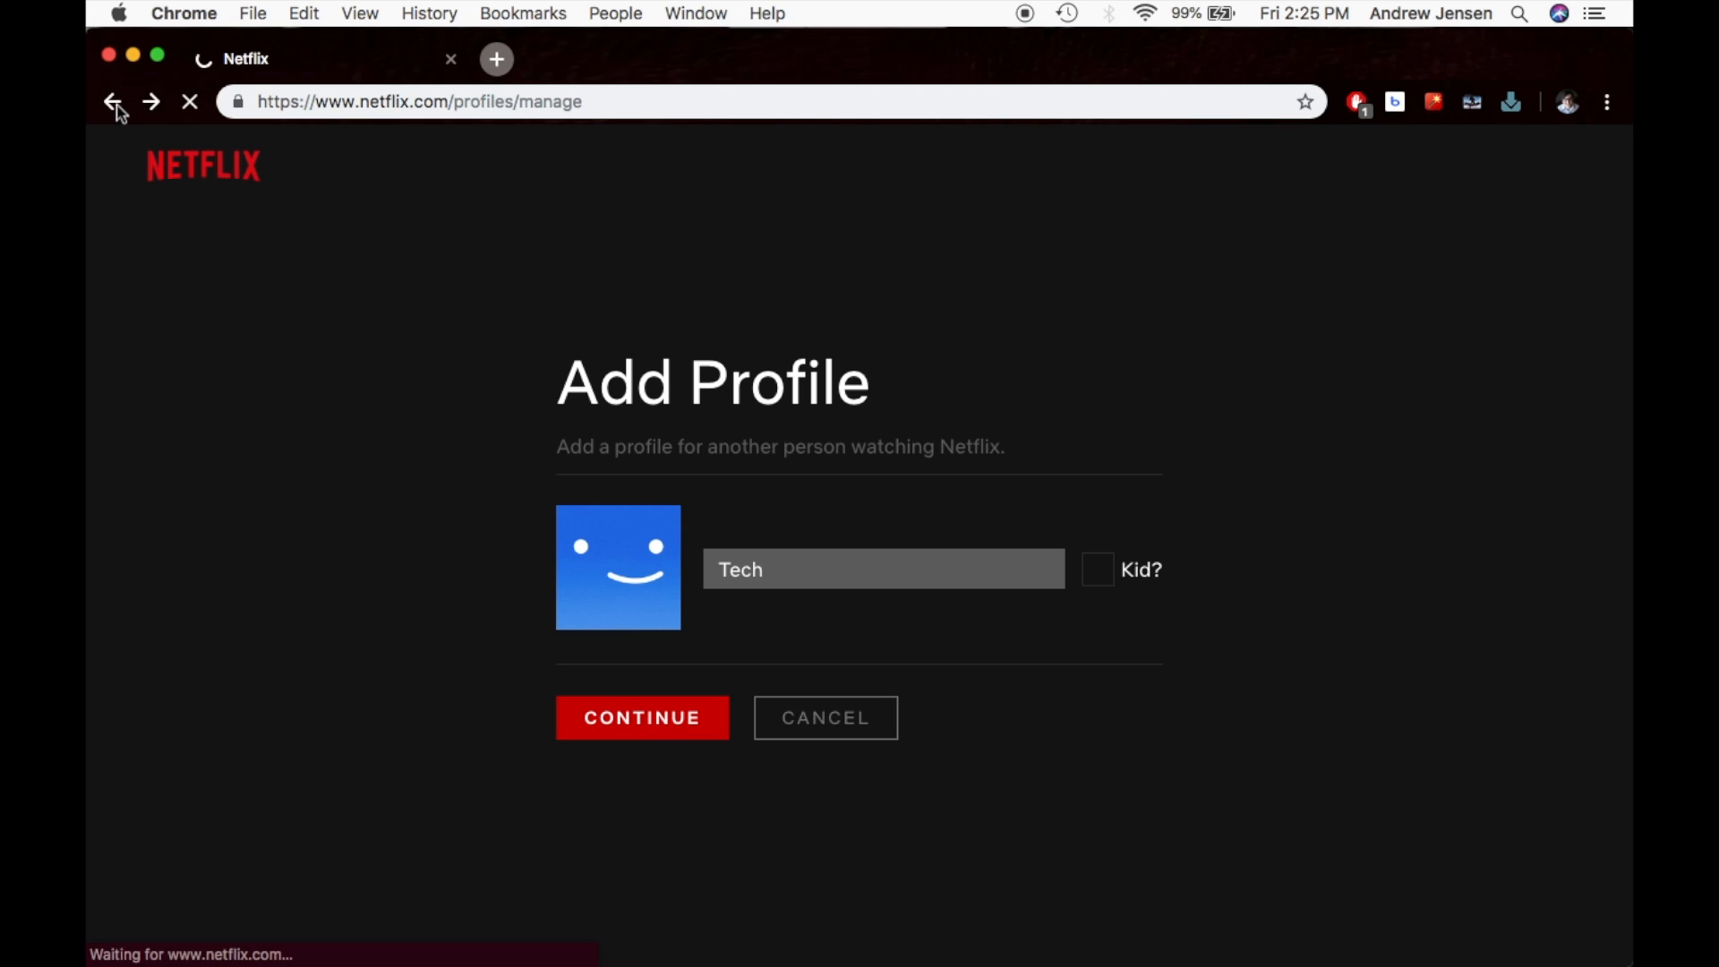
Step: Leave the unfinished Tech profile form, enter as Andrew & Amy and show the profile menu
left_click(115, 100)
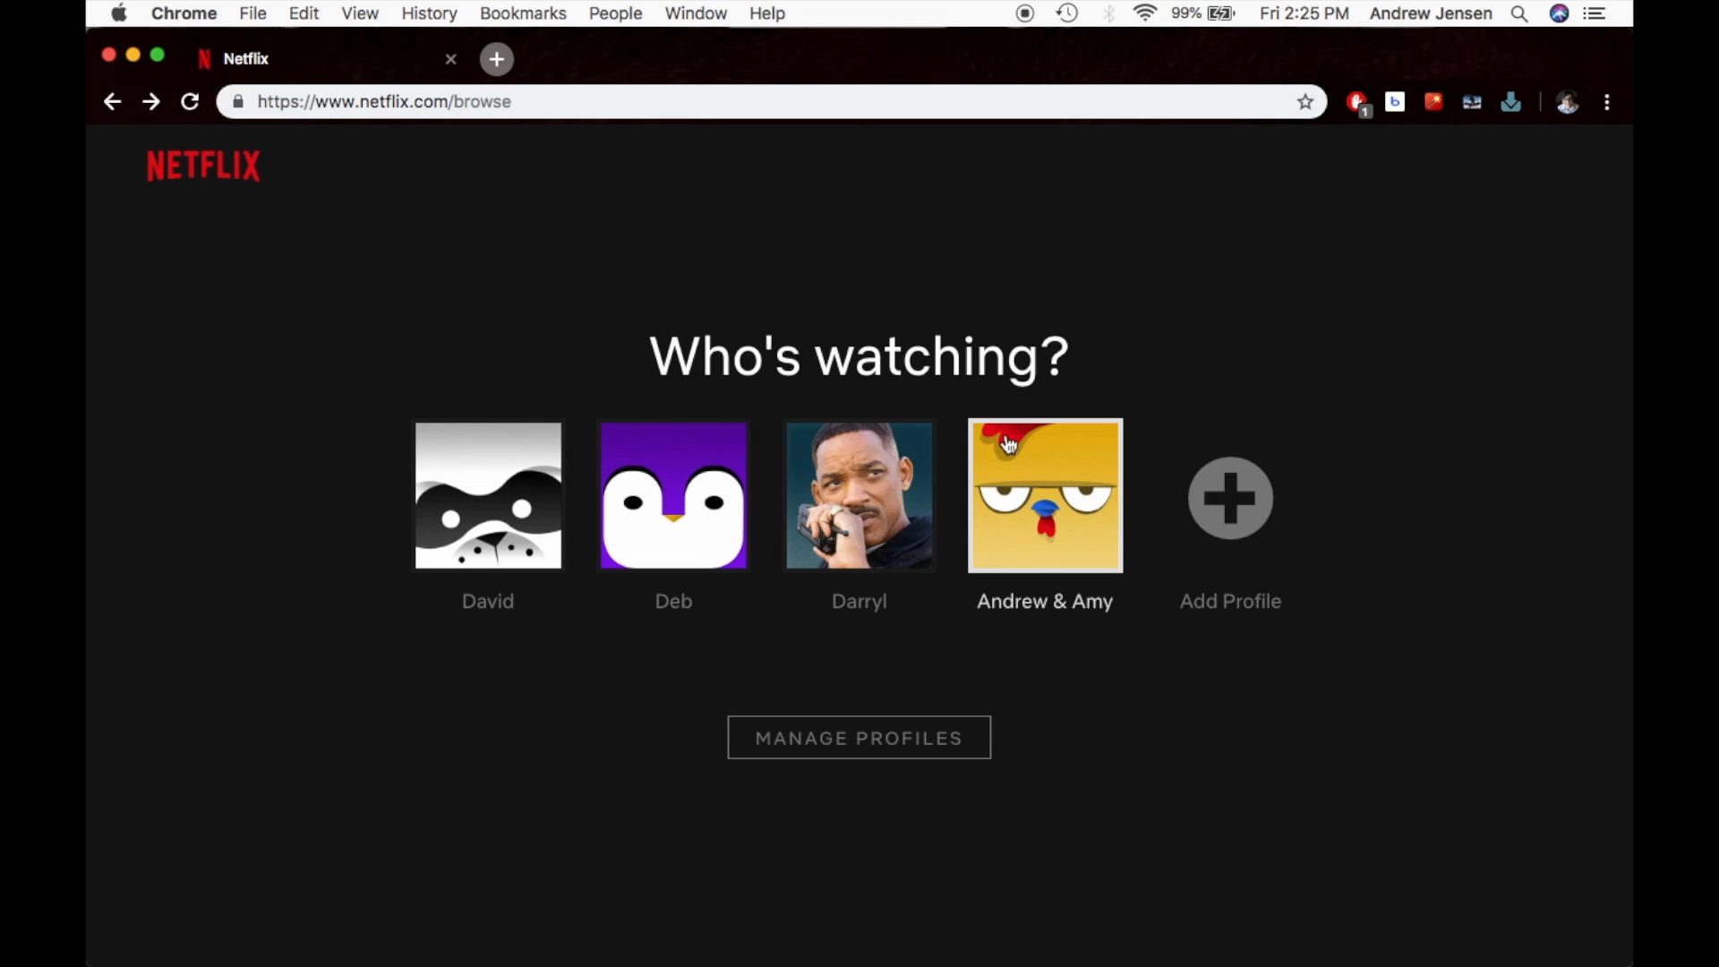
left_click(1043, 494)
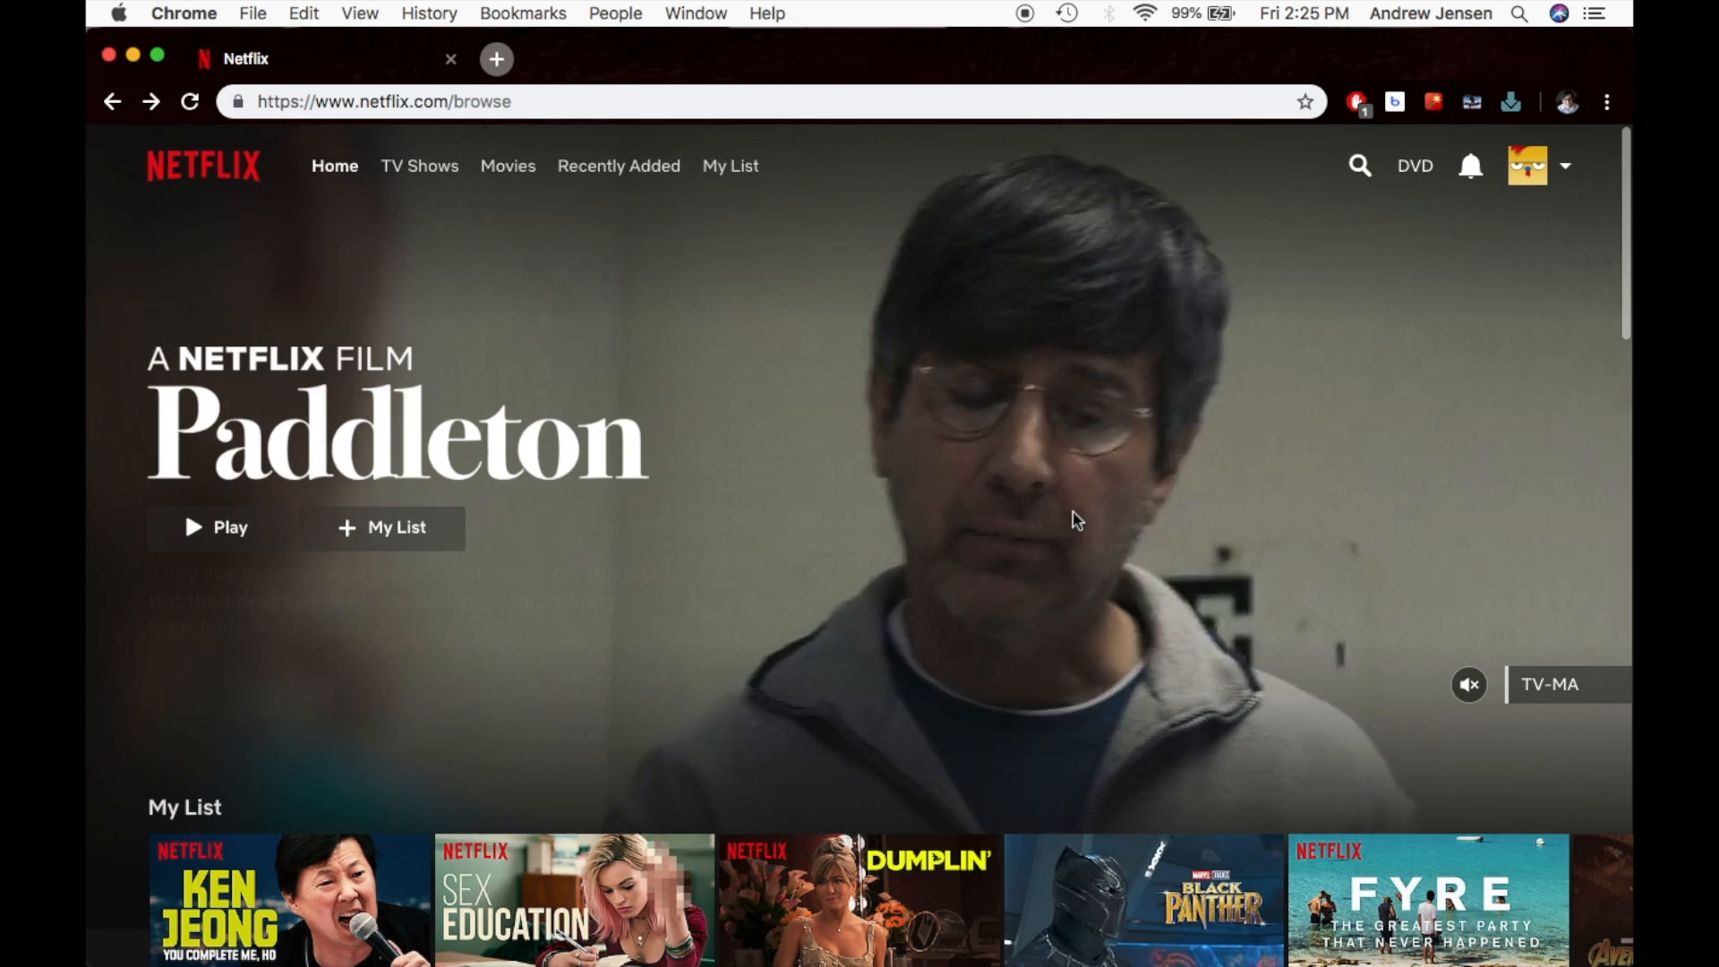
left_click(1526, 165)
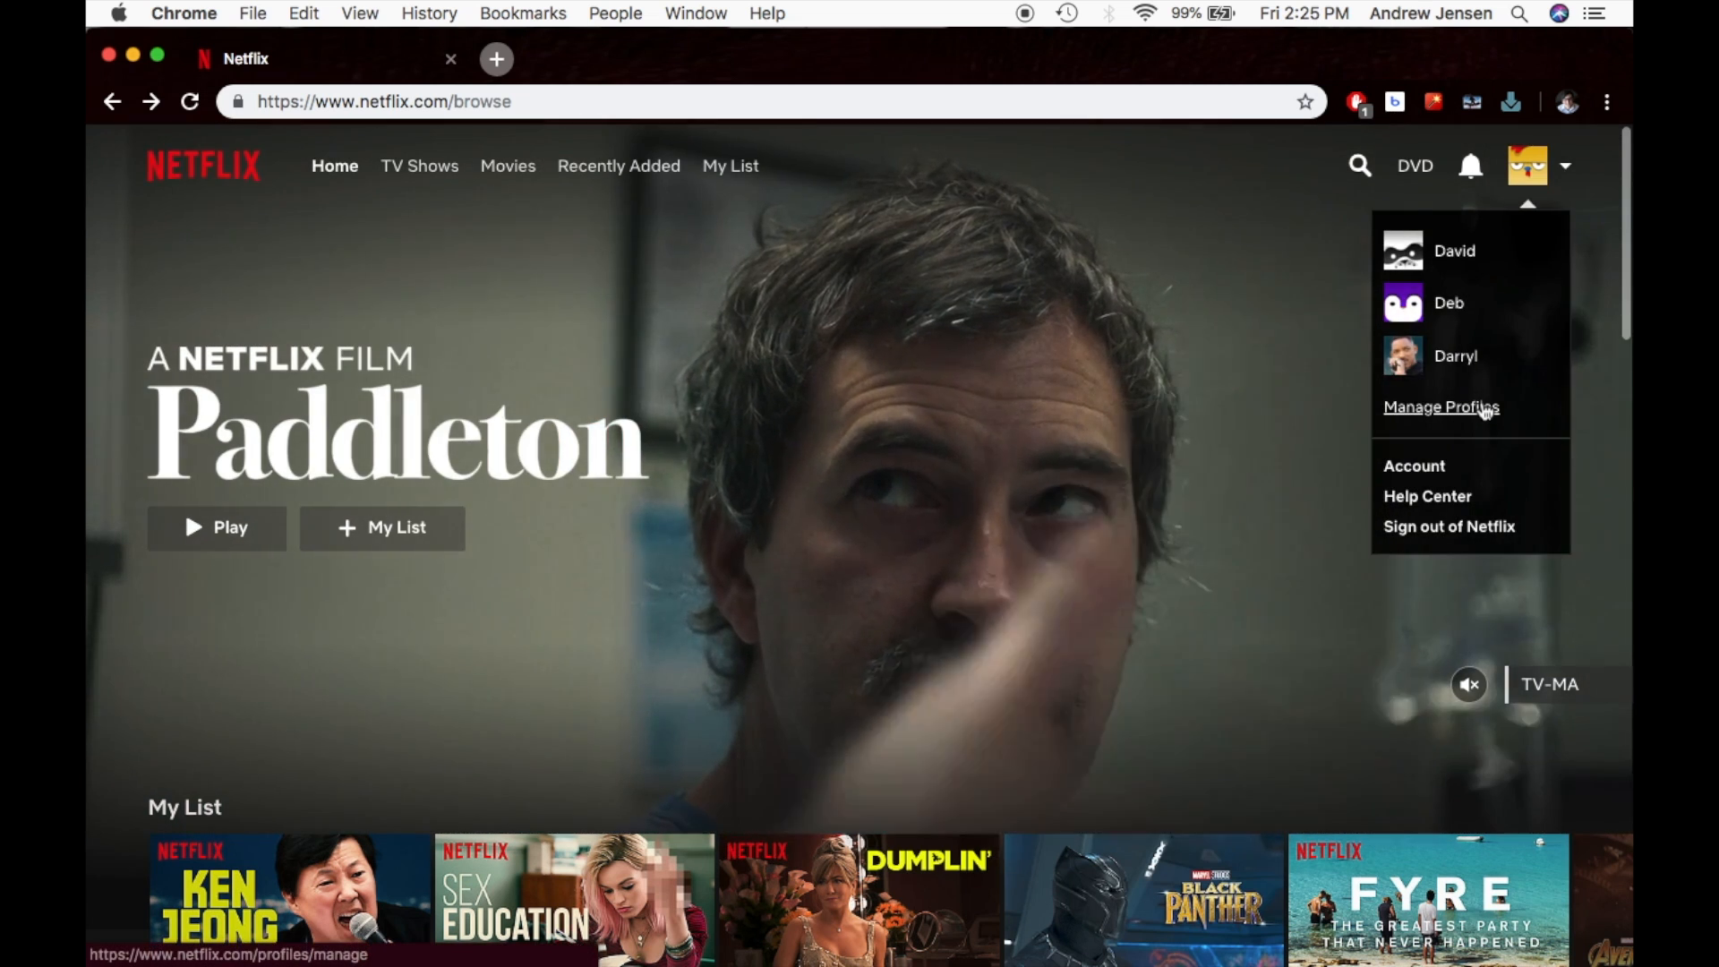
Step: Go to Manage Profiles directly from the profile dropdown, showing four profiles and no Tech
left_click(1440, 407)
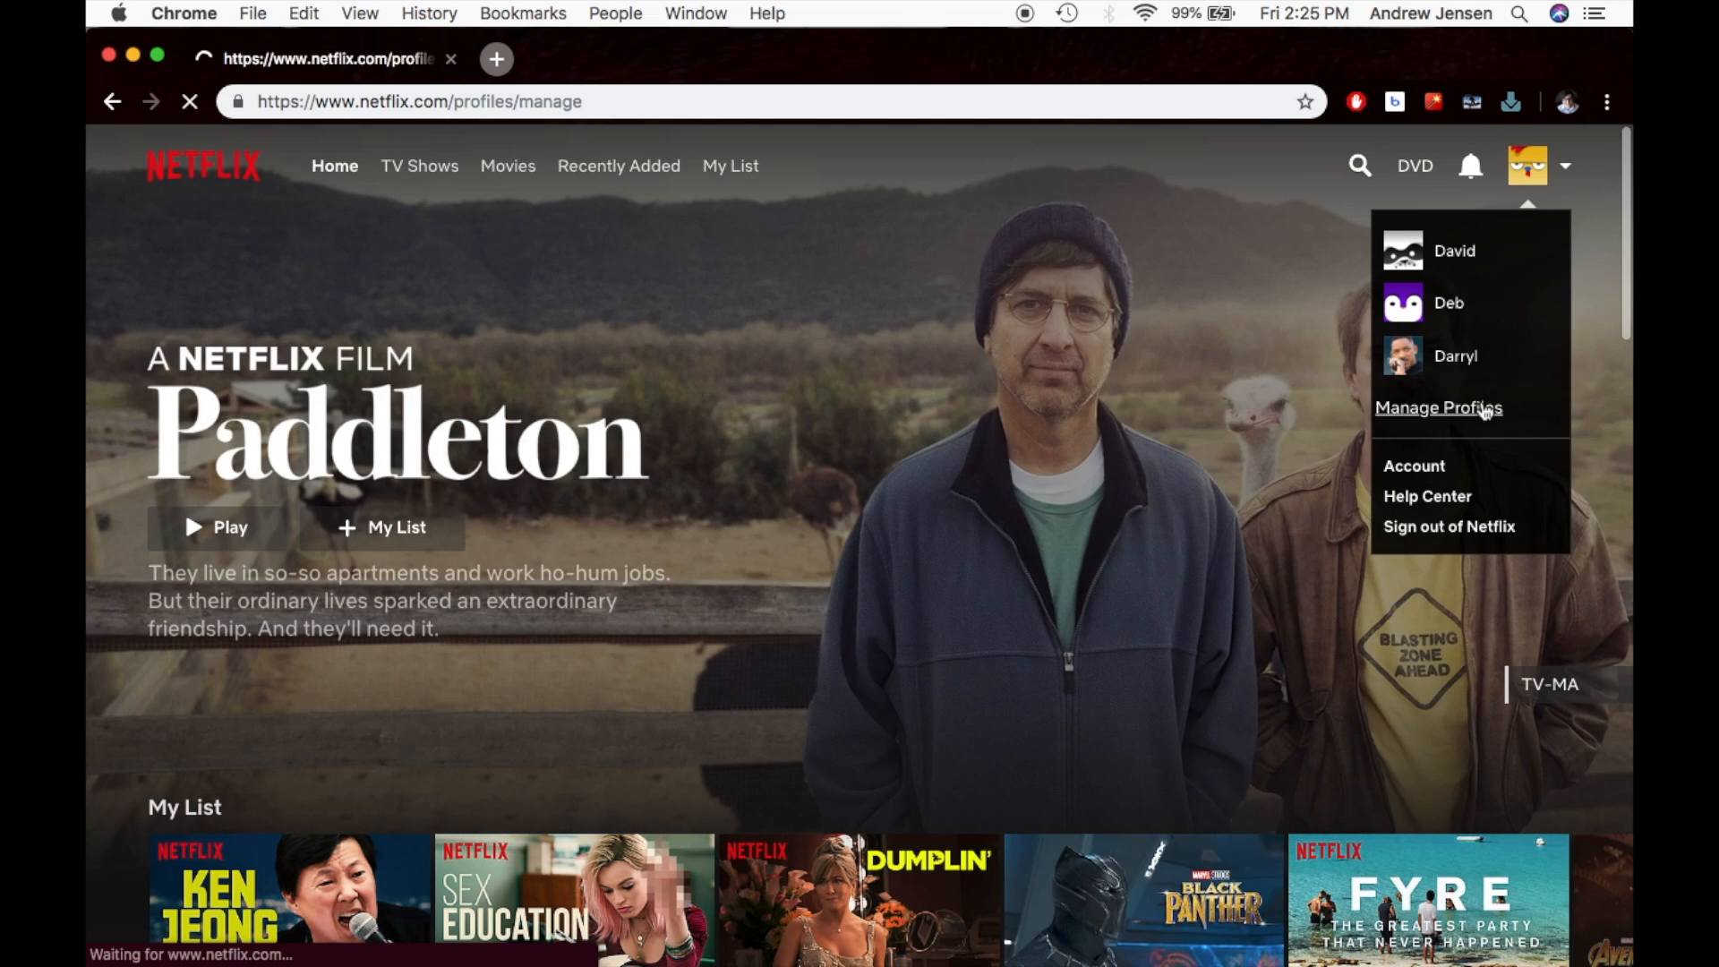
left_click(1438, 406)
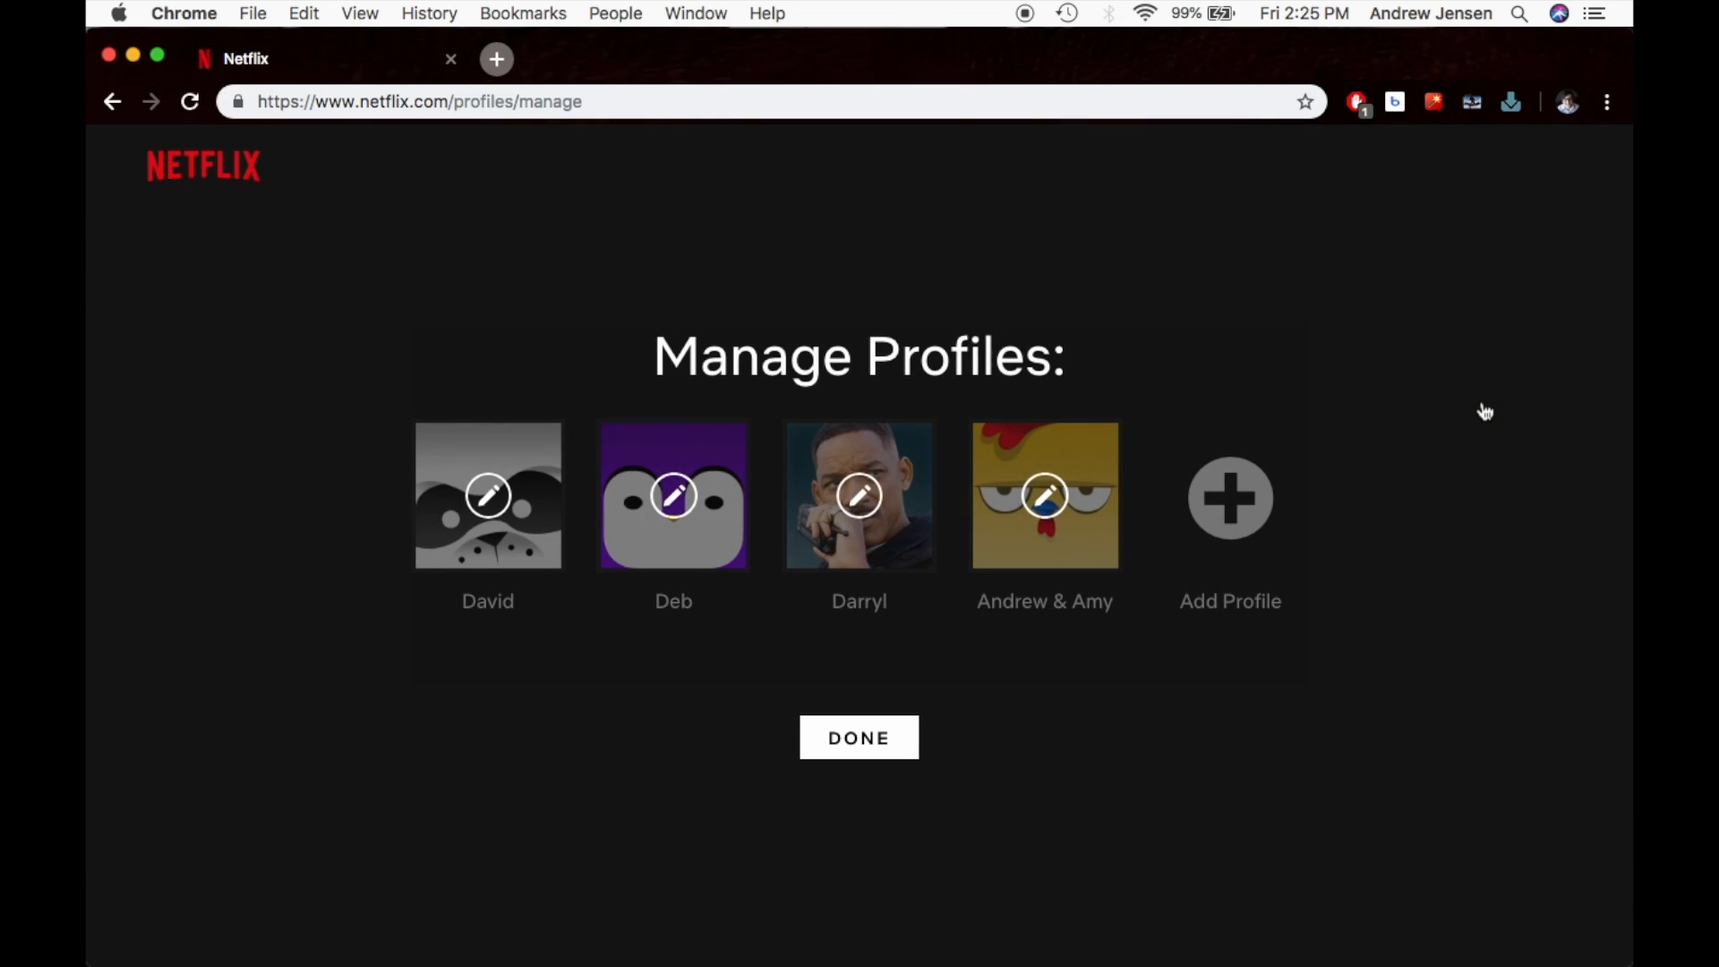
mouse_move(1044, 494)
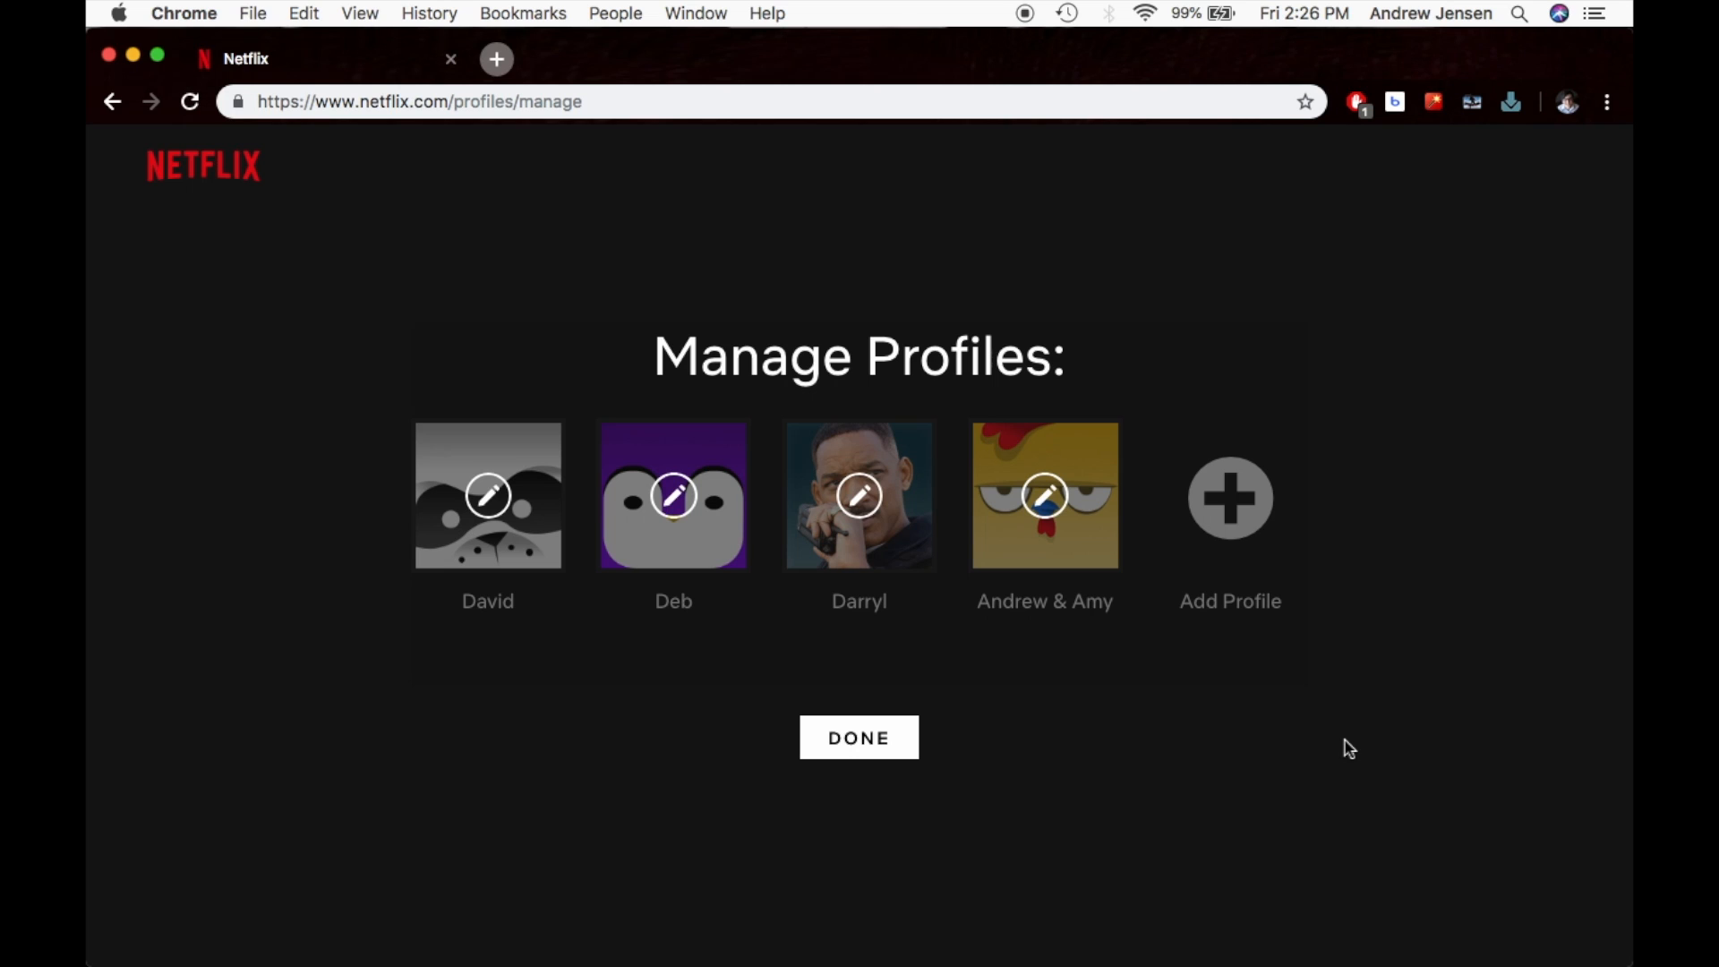
mouse_move(1345, 752)
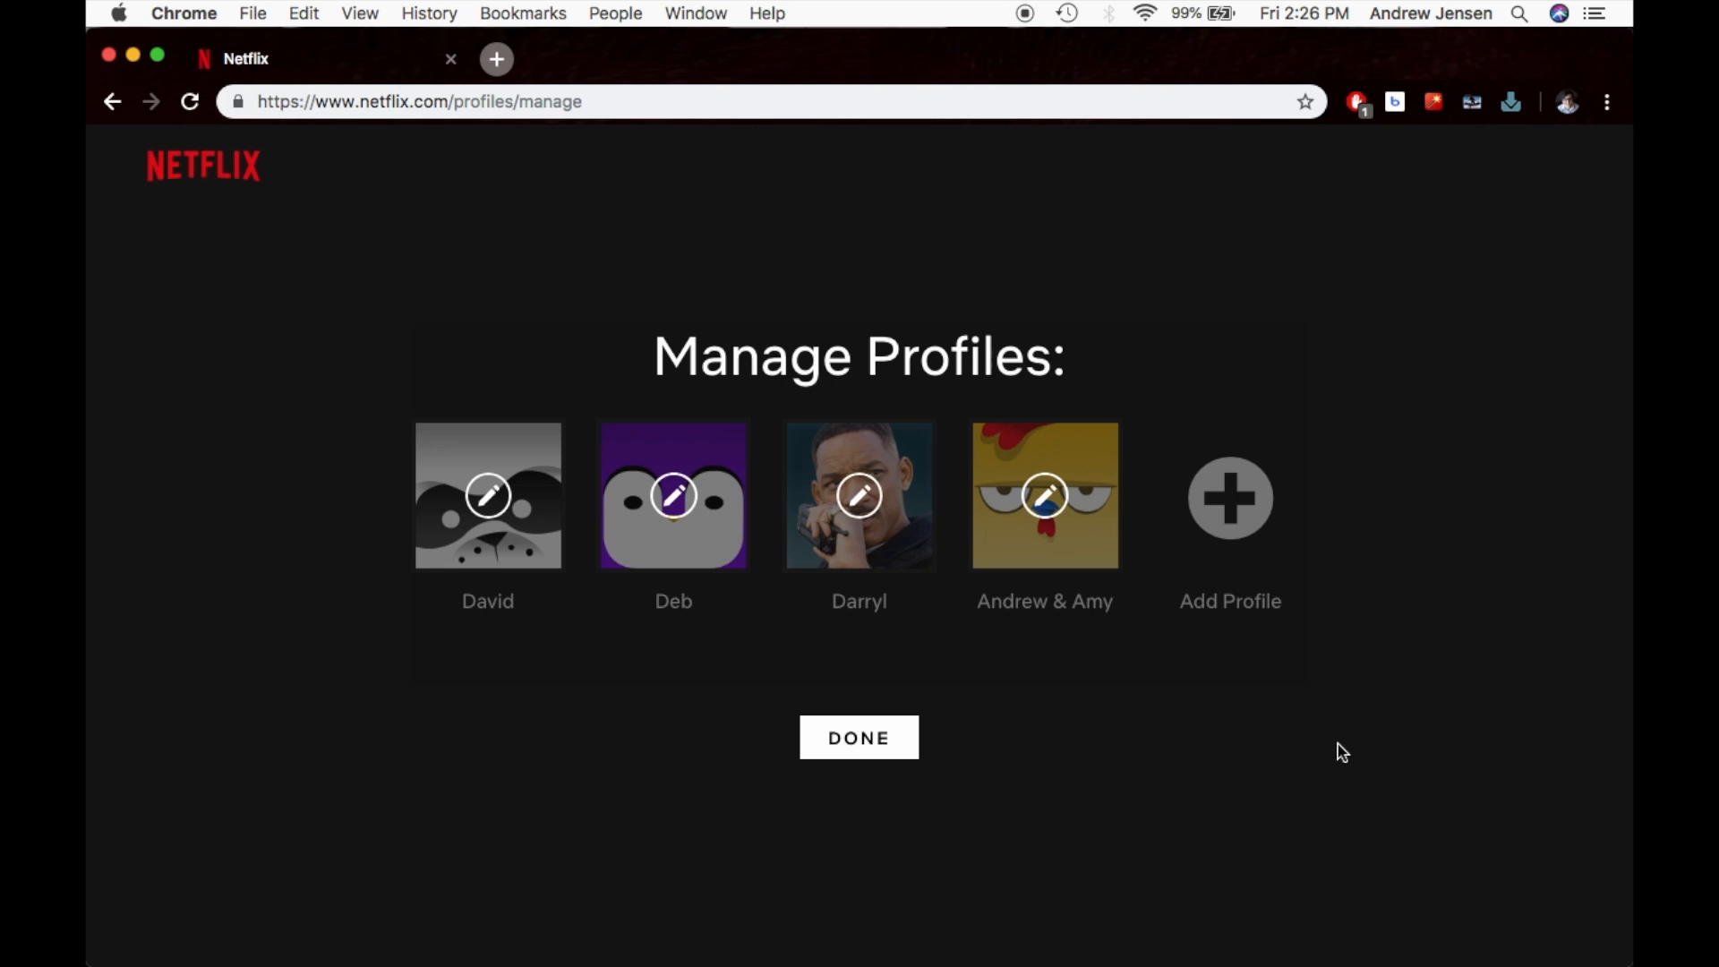
mouse_move(1331, 757)
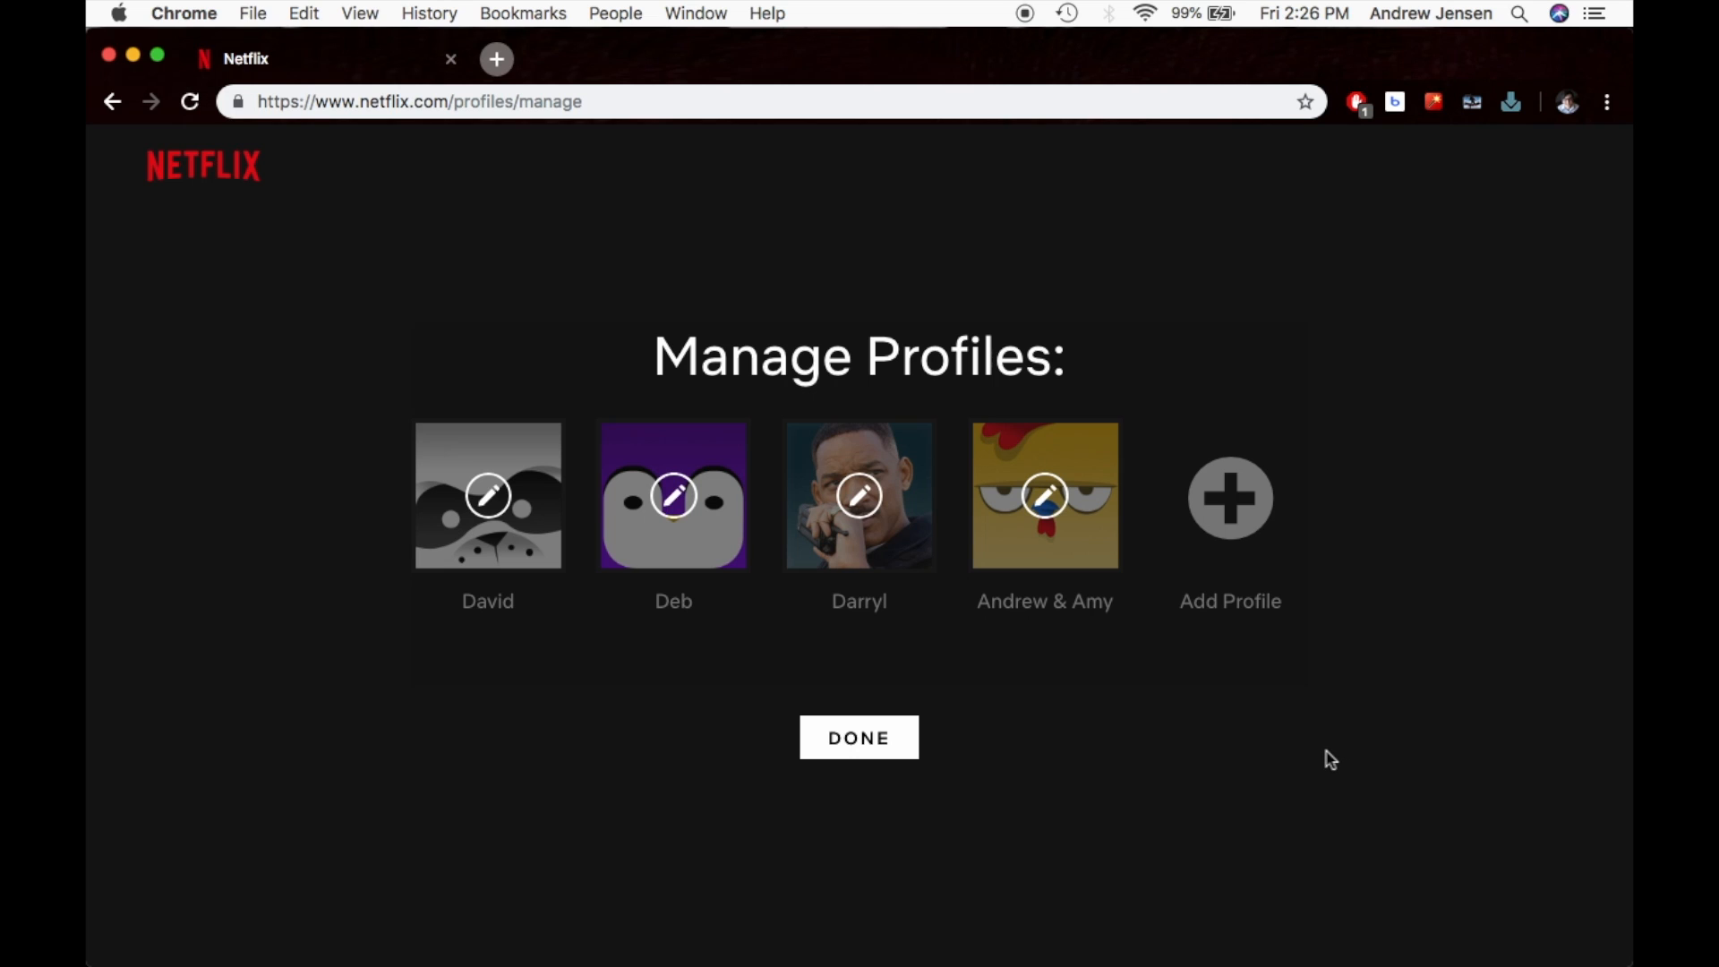